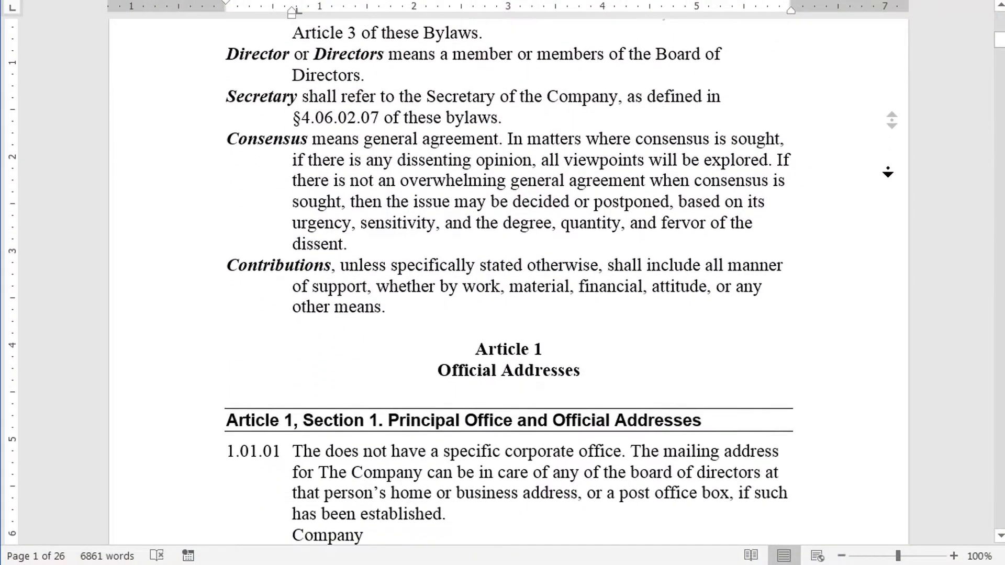
# Open Replace from the Home tab's Editing group, with both fields empty
pyautogui.scroll(-3)
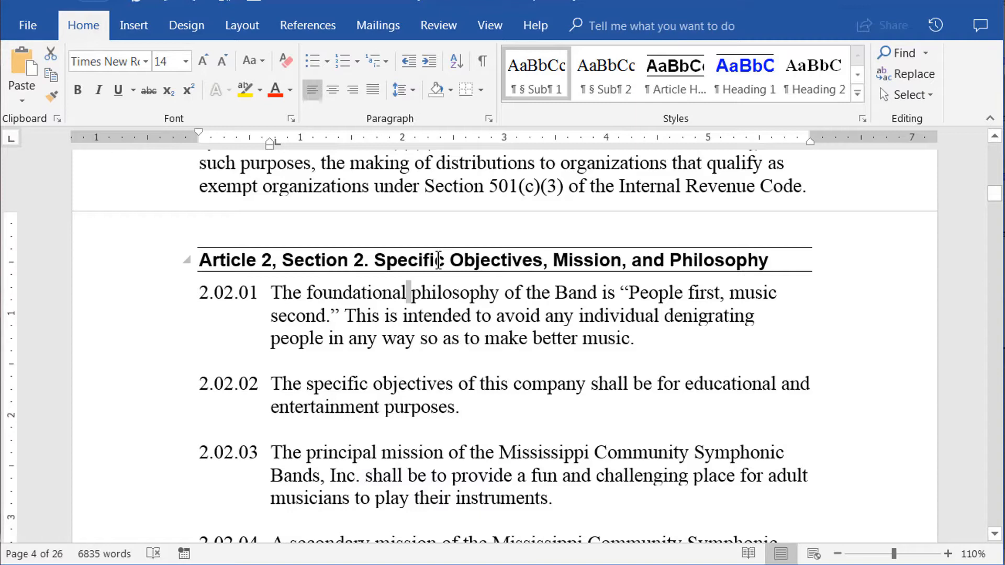
pyautogui.moveTo(8, 257)
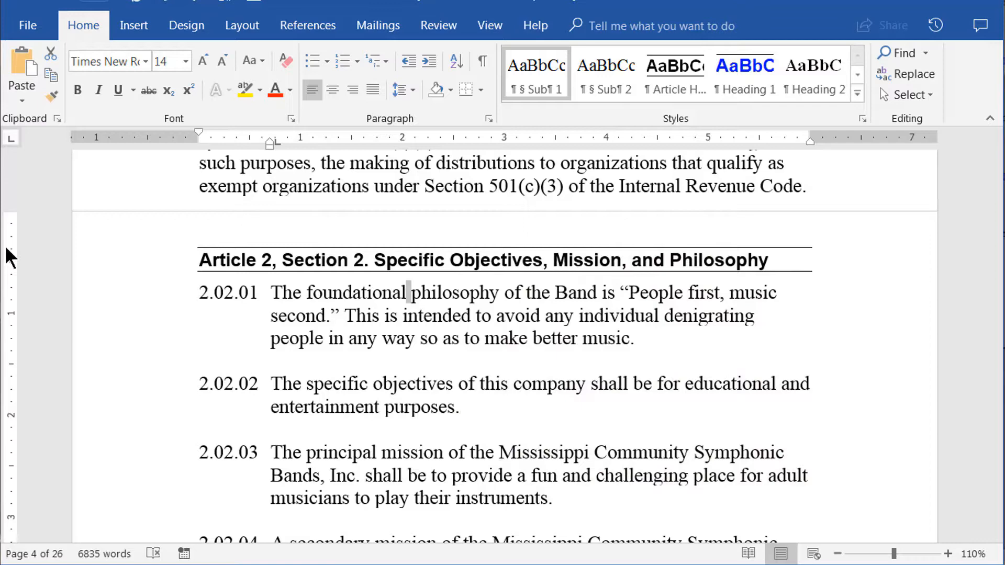
pyautogui.click(913, 74)
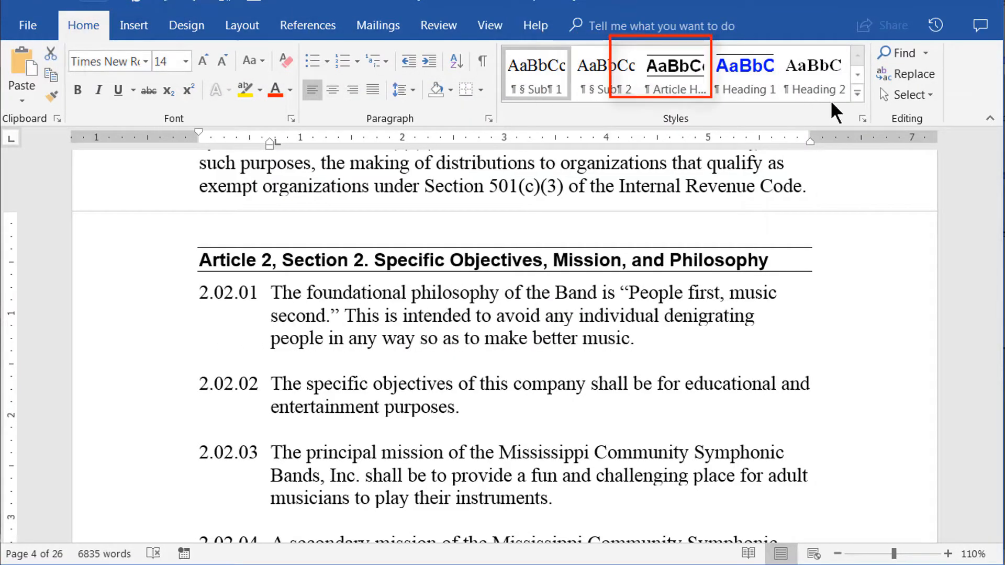
pyautogui.click(910, 74)
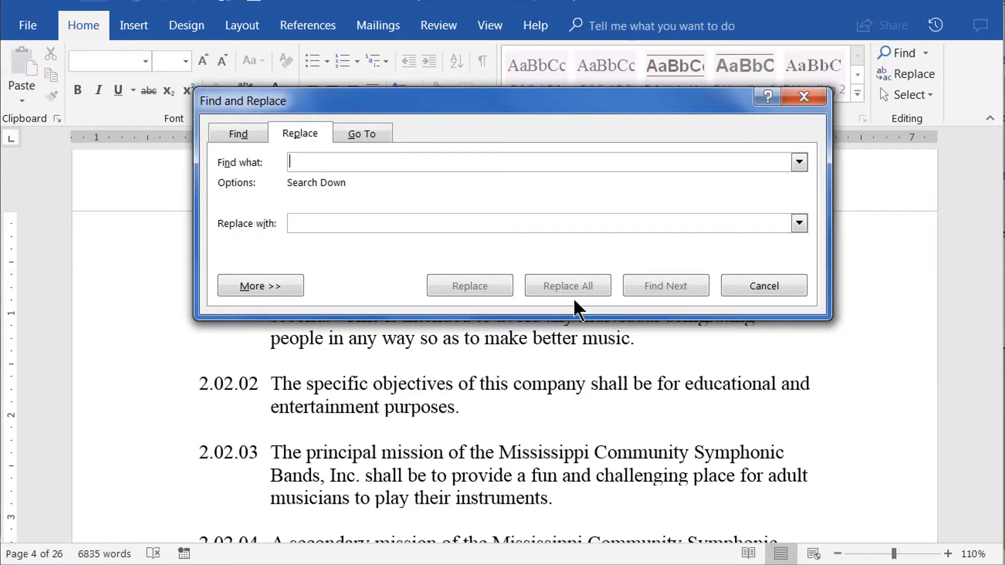
# Run Replace All on the current search and acknowledge the 445 replacements
pyautogui.click(567, 286)
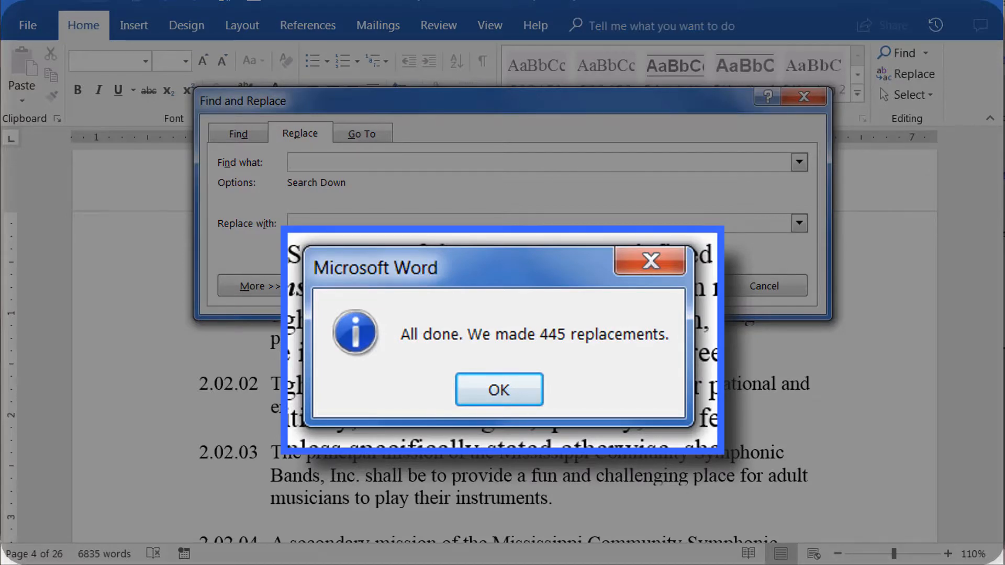
pyautogui.click(499, 389)
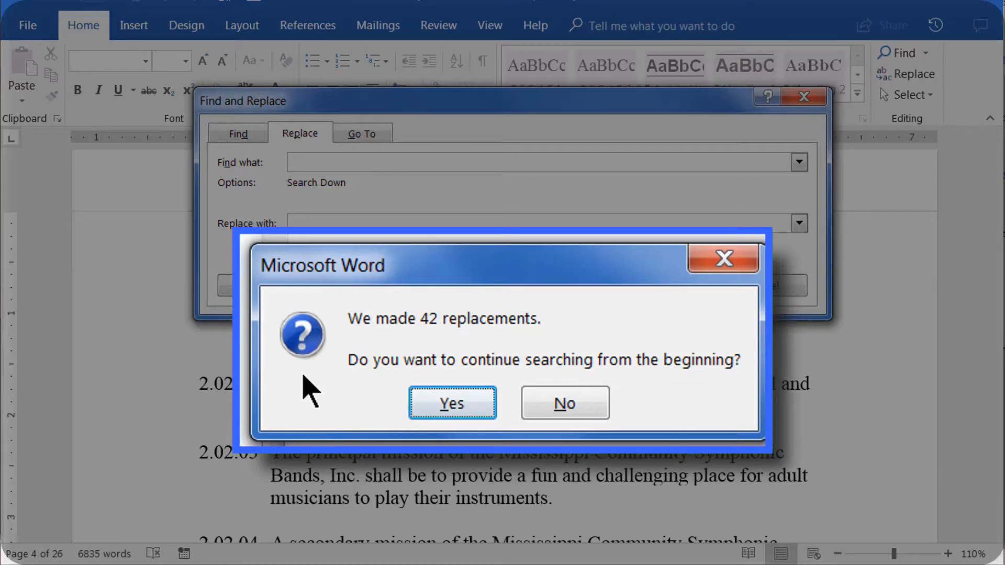
pyautogui.click(563, 403)
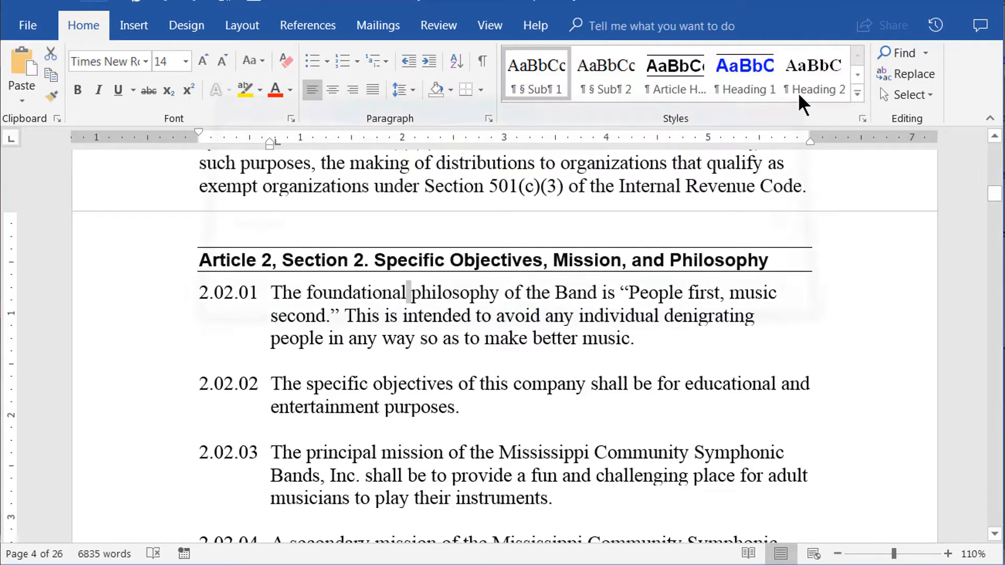
# Replace every 'company' with 'corporation' from the start, for 55 replacements
pyautogui.click(912, 74)
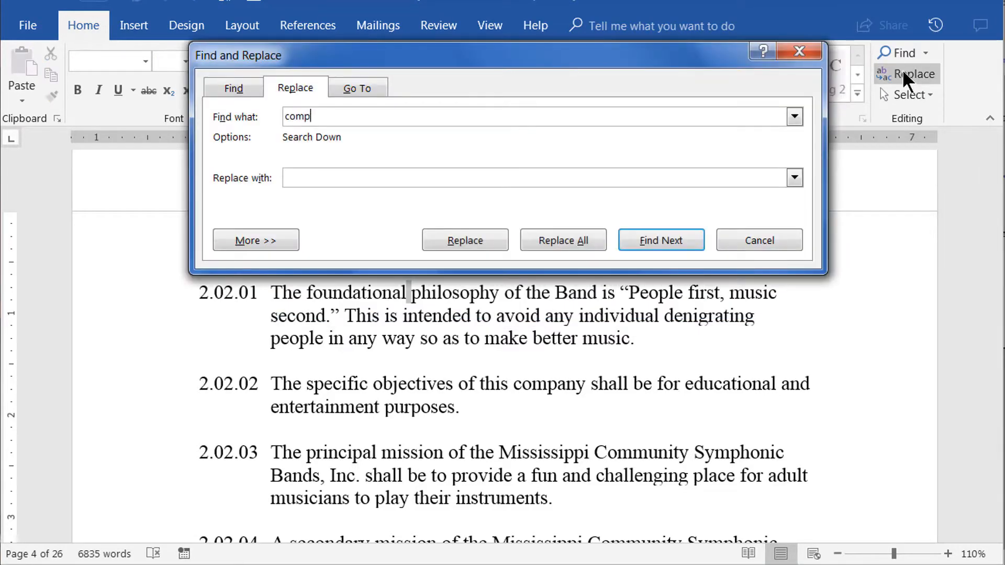
pyautogui.write('any')
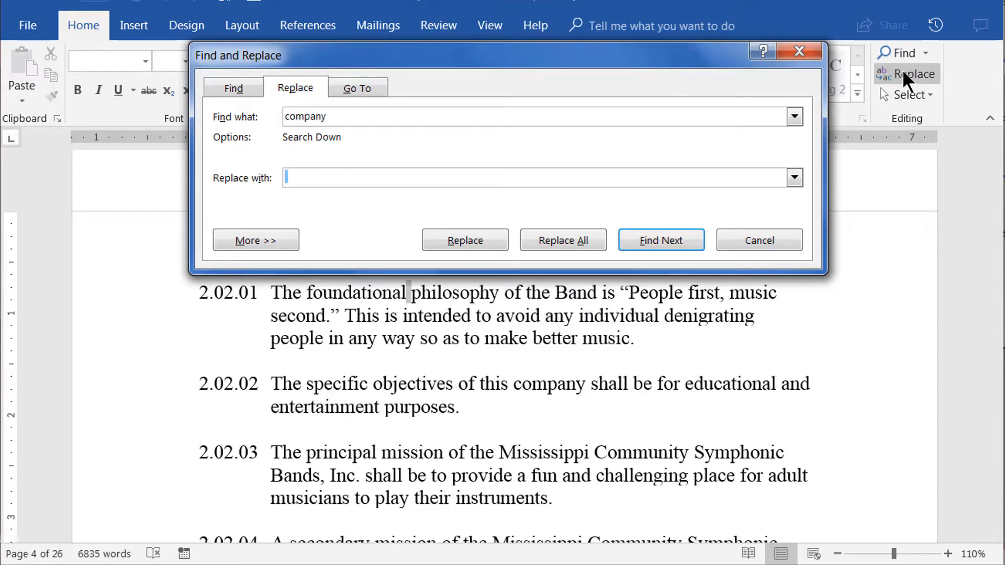
pyautogui.write('co')
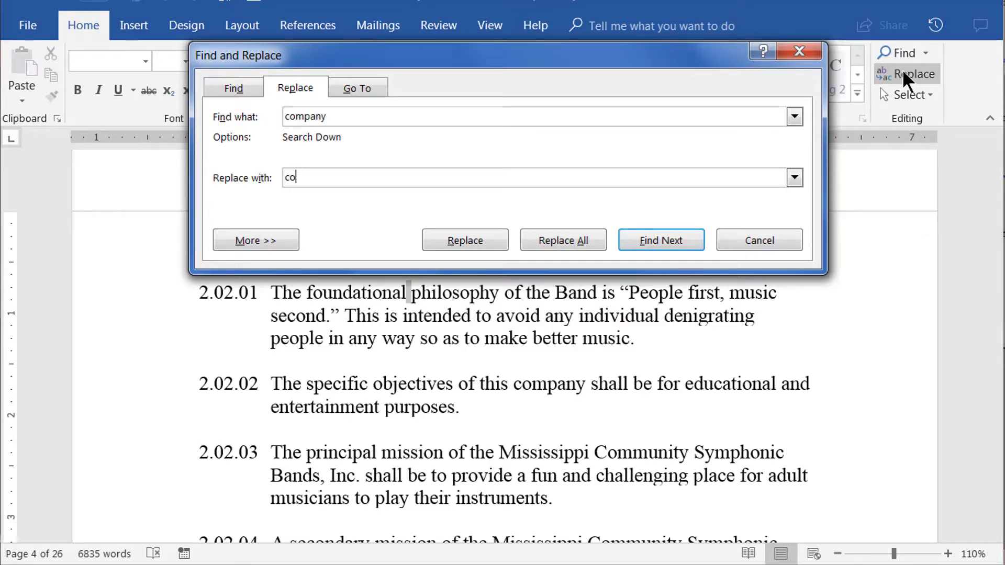
pyautogui.write('rporation')
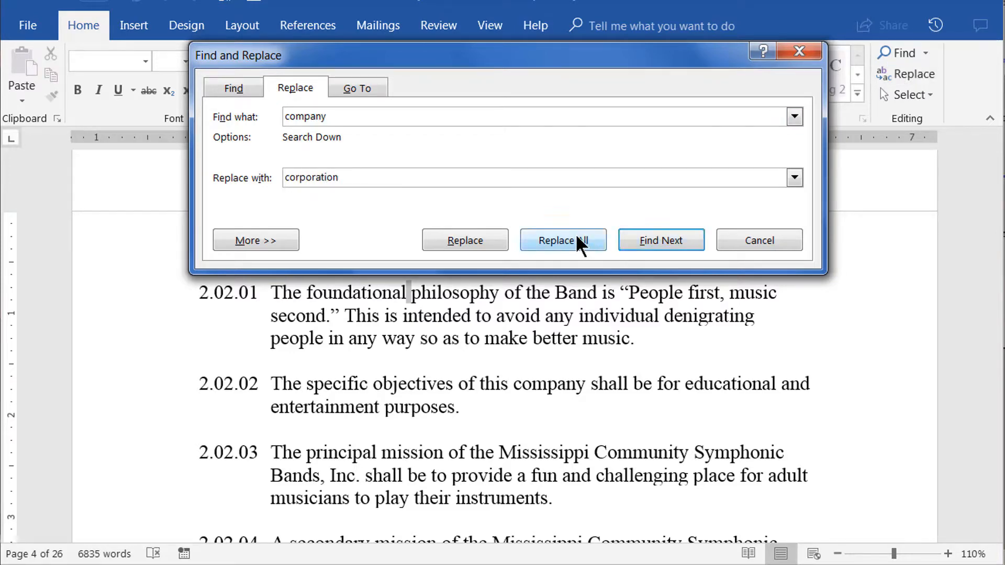
pyautogui.click(563, 239)
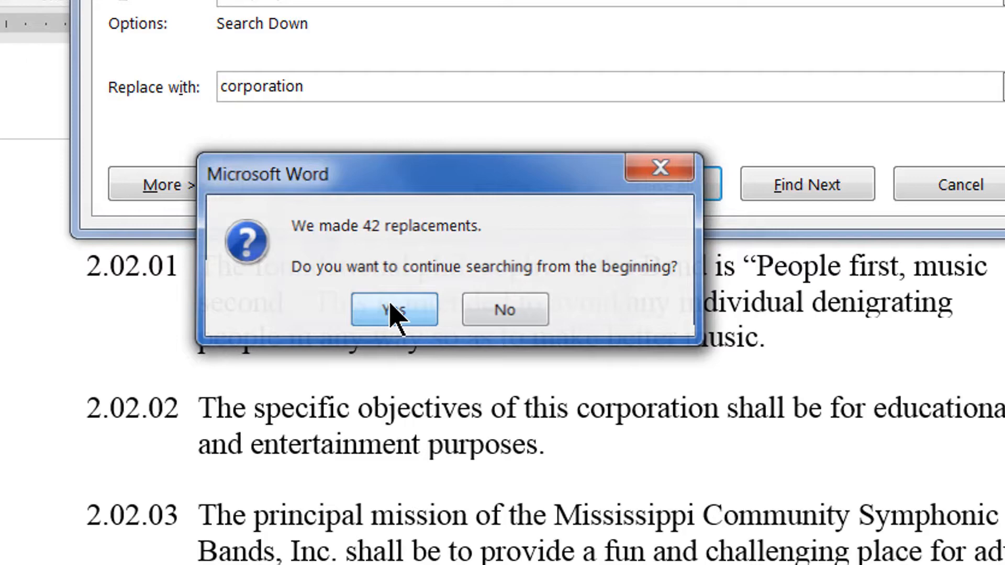
pyautogui.click(394, 310)
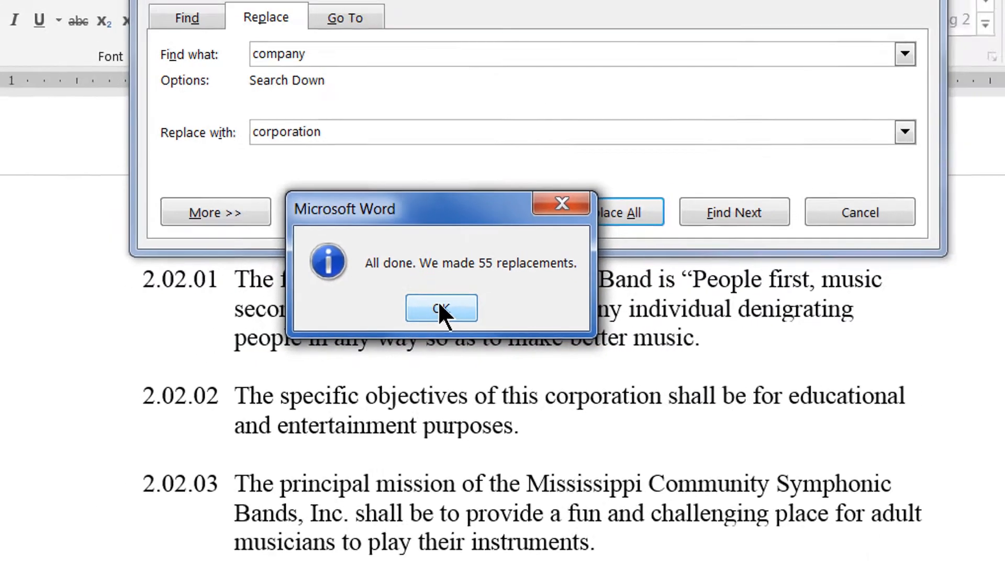
pyautogui.click(441, 308)
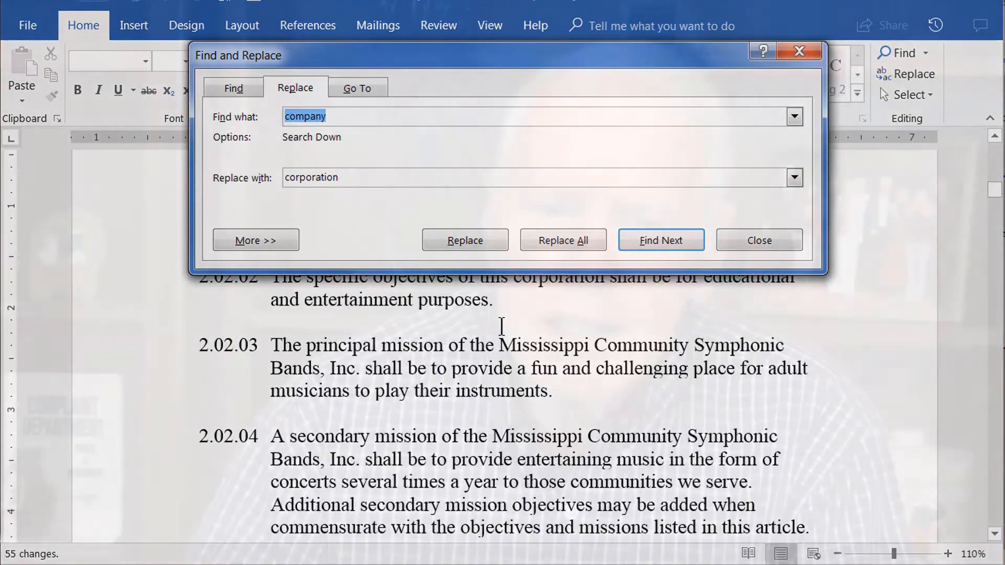
# Close and reopen Find and Replace, keeping 'corporation' as the replacement
pyautogui.click(759, 239)
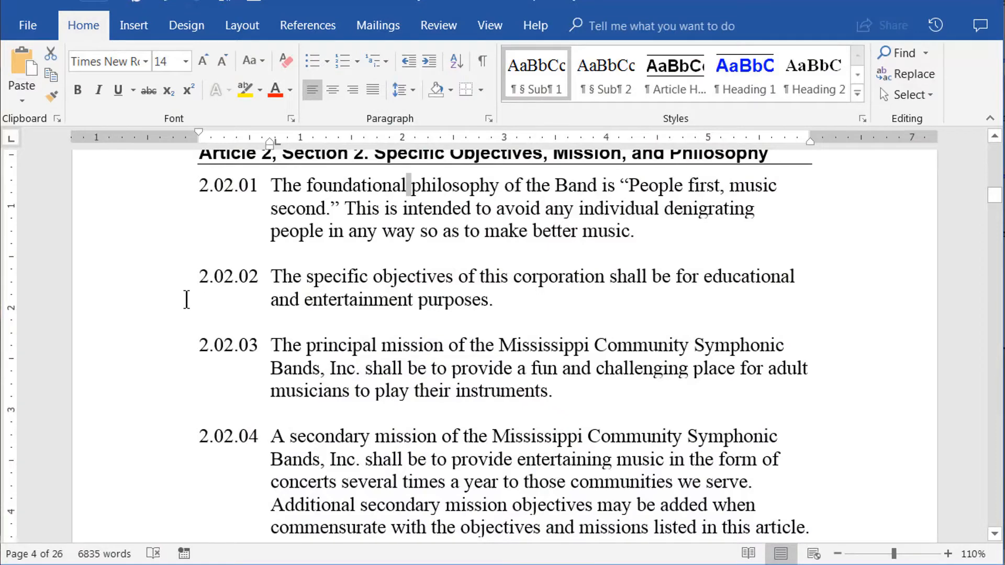
pyautogui.click(913, 74)
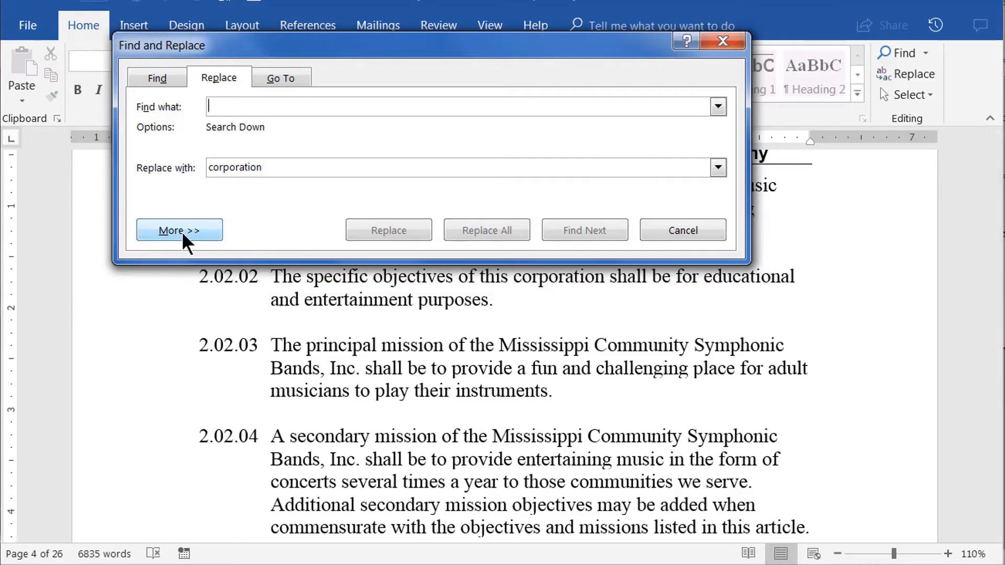
# Expand the dialog with More >> to reveal the search options
pyautogui.click(179, 230)
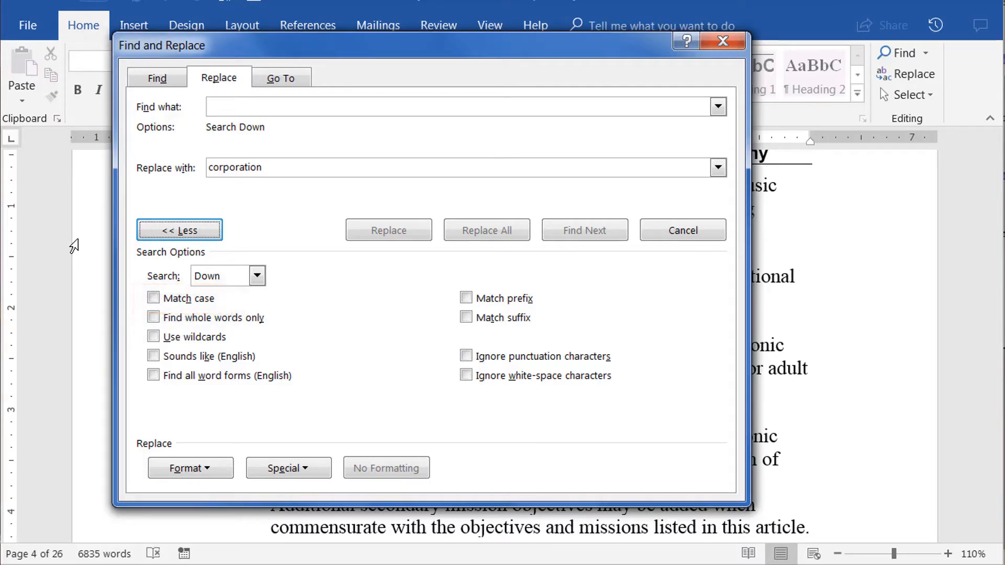
pyautogui.moveTo(212, 193)
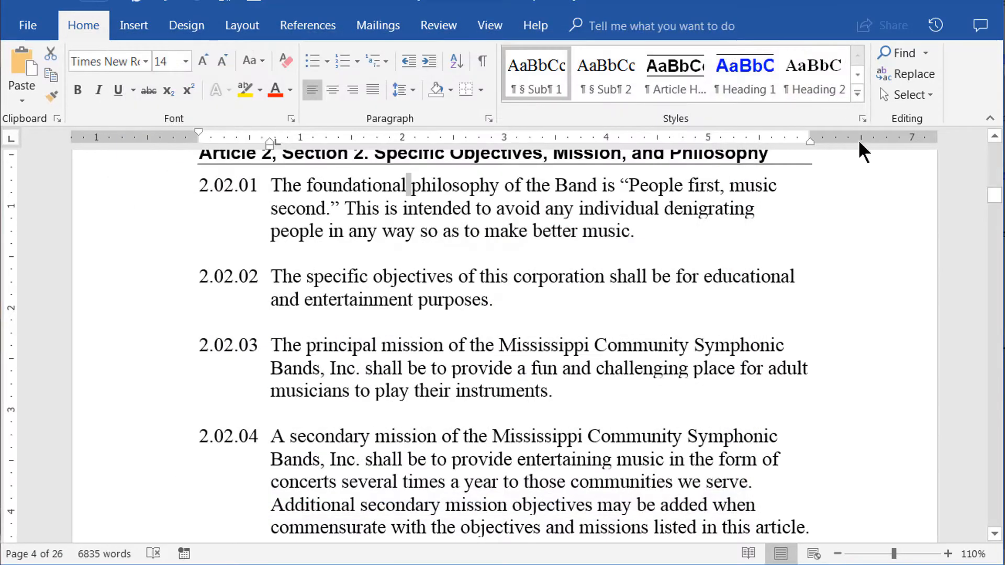
pyautogui.moveTo(913, 194)
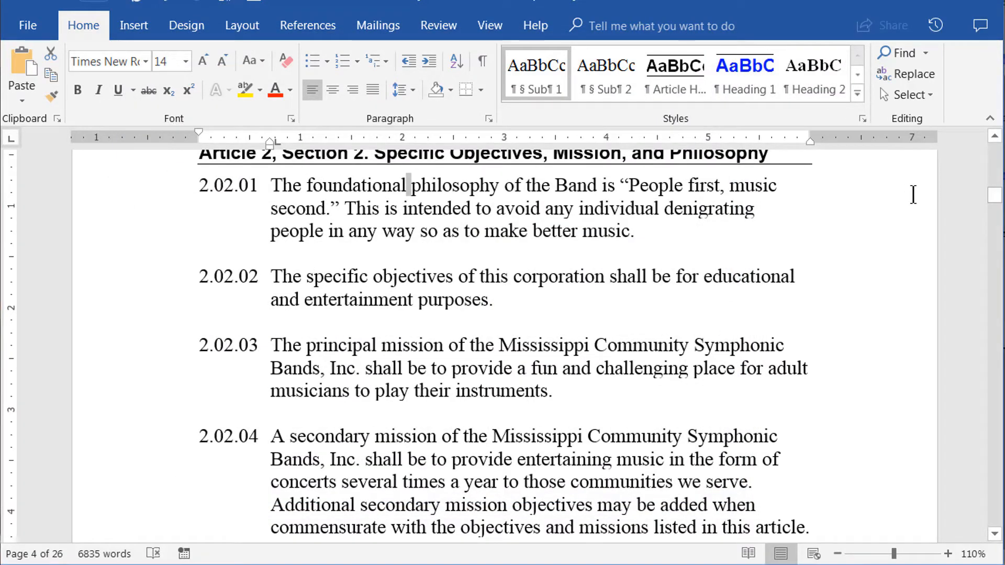
pyautogui.moveTo(823, 210)
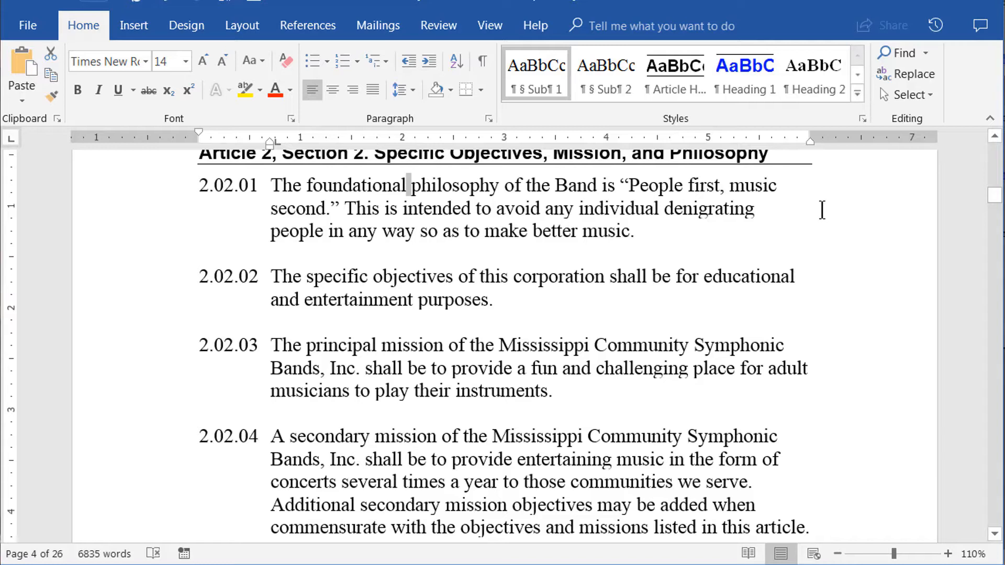
pyautogui.moveTo(814, 215)
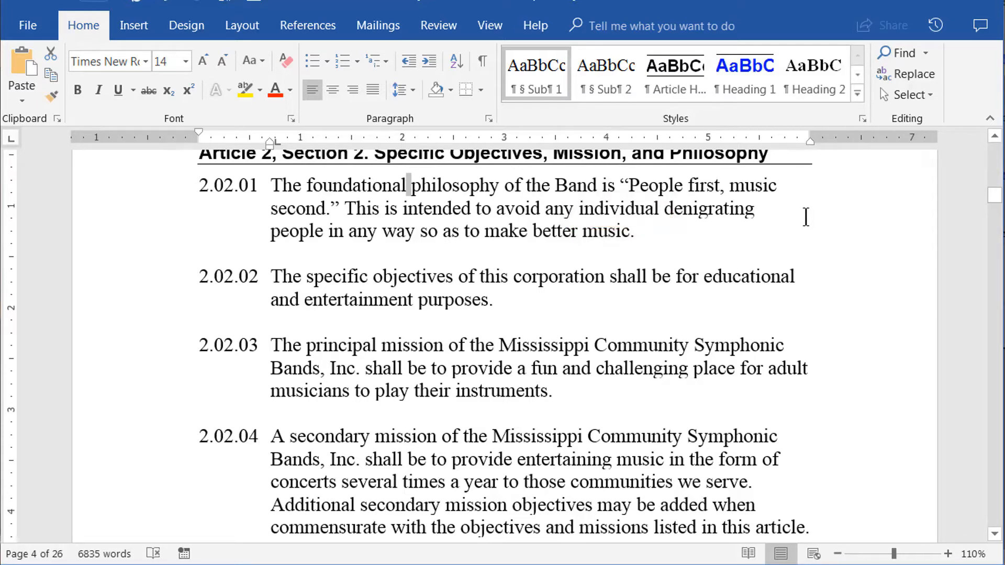
pyautogui.moveTo(603, 212)
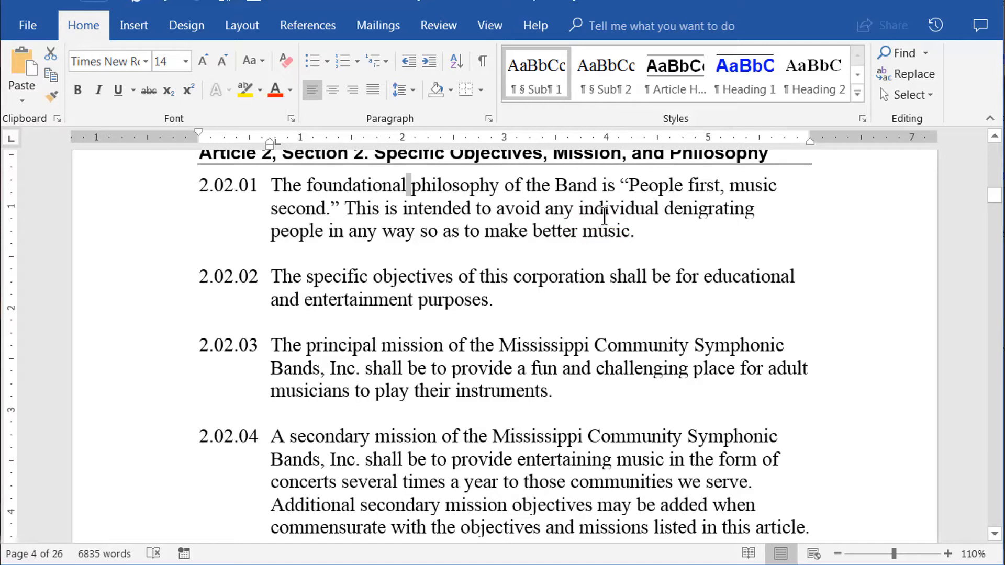
# Select 'individual' in section 2.02.01 and open Replace searching for it
pyautogui.doubleClick(619, 208)
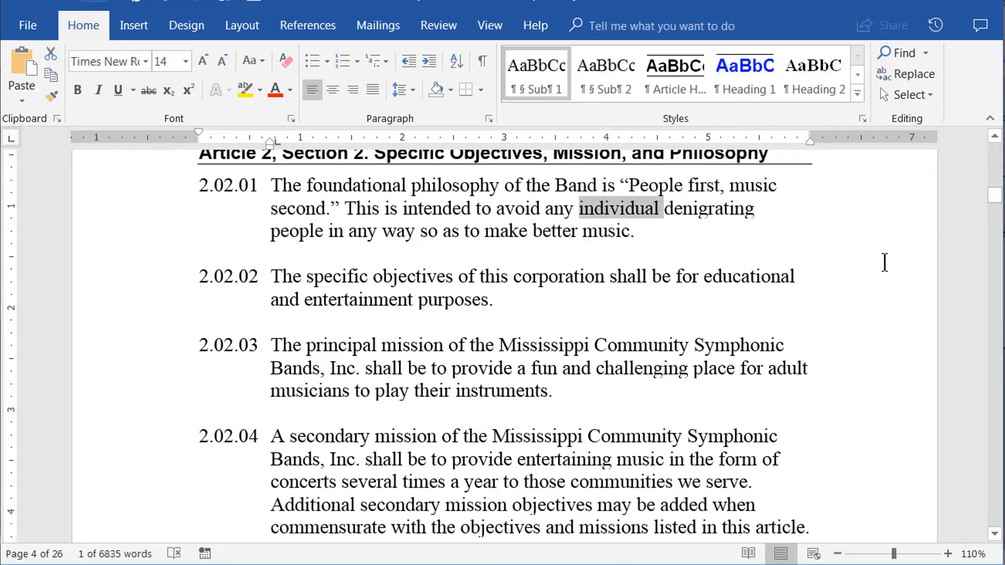
pyautogui.moveTo(913, 73)
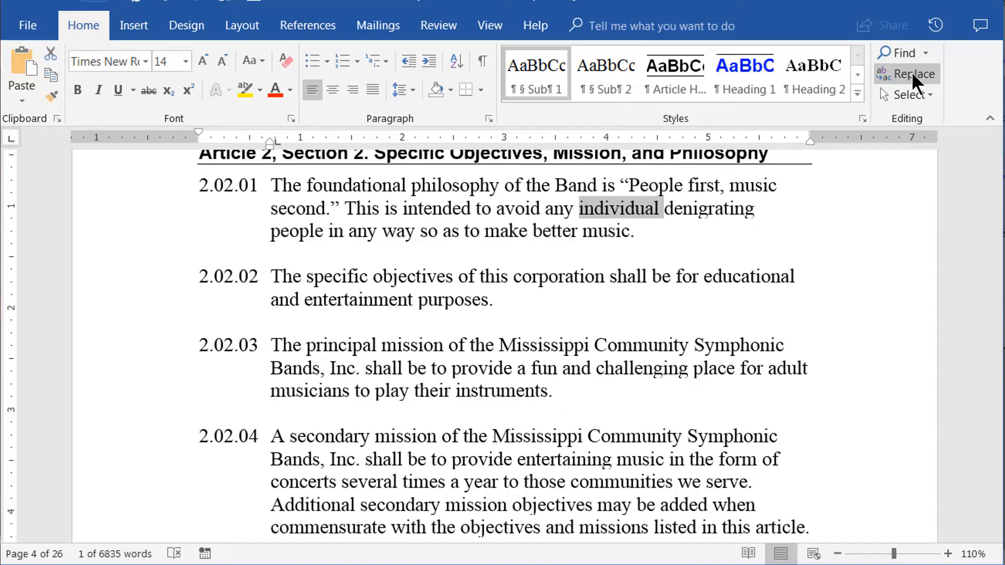
pyautogui.moveTo(907, 94)
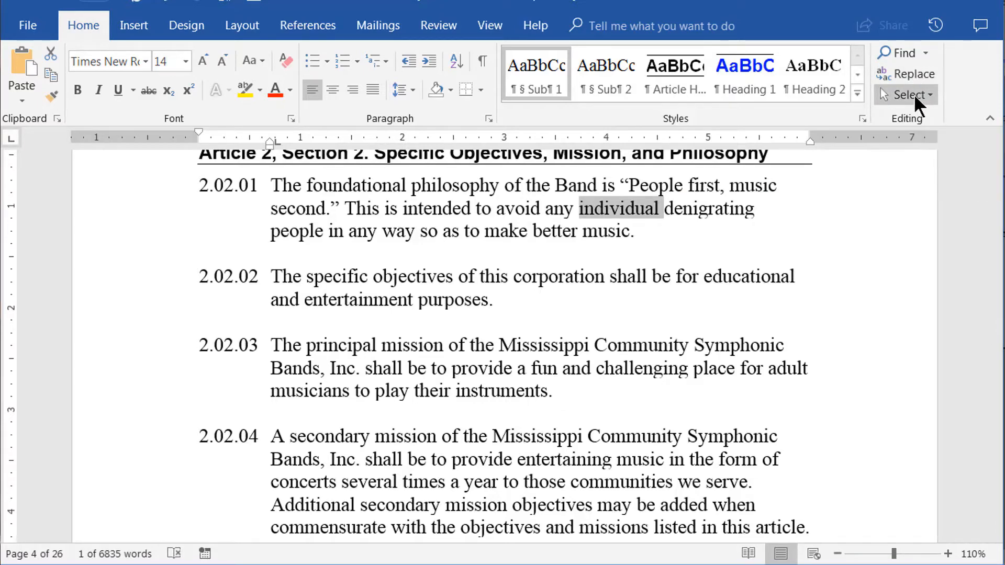
pyautogui.click(912, 74)
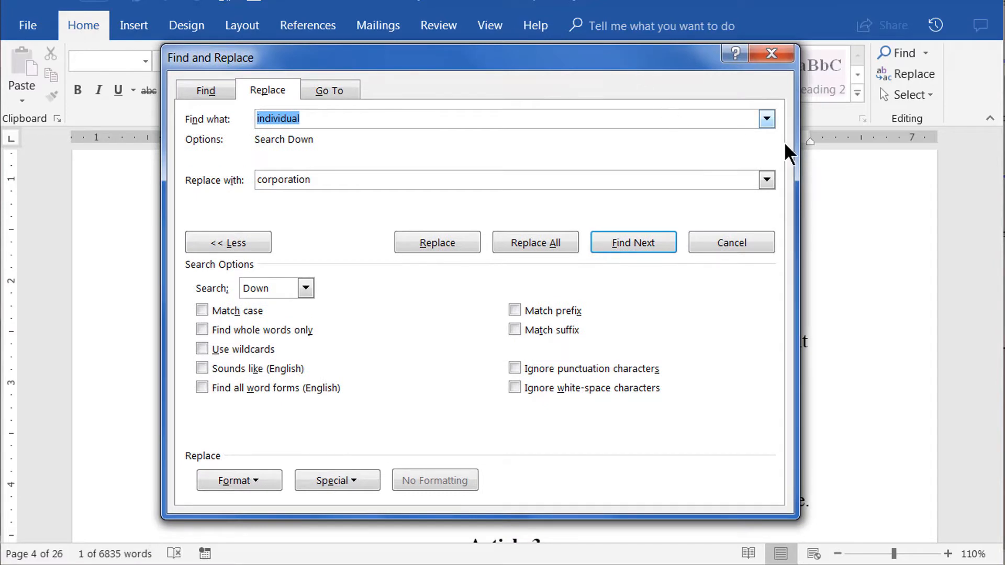
pyautogui.moveTo(816, 286)
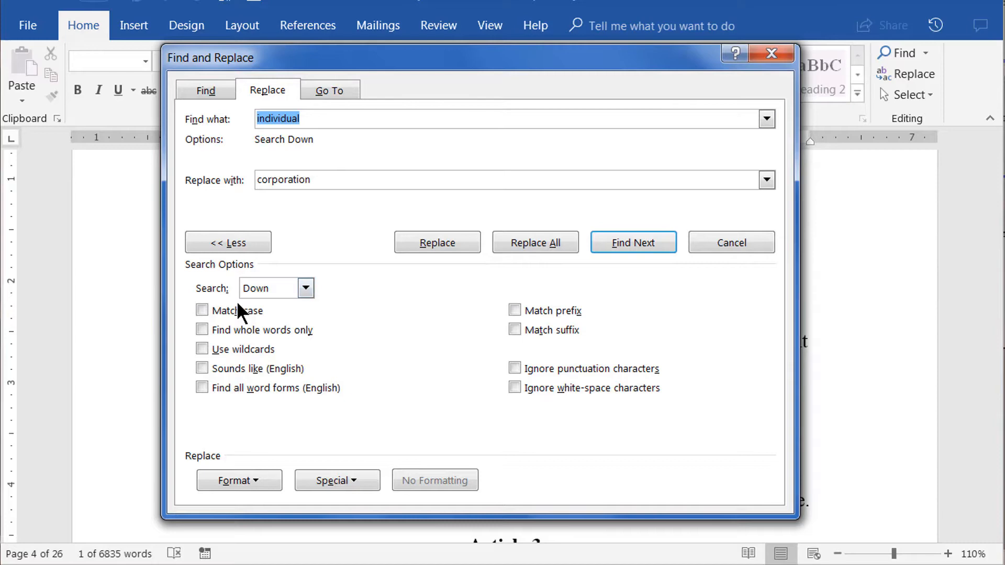
# Turn on Match case and set the replacement text to 'IndiVidual'
pyautogui.click(202, 310)
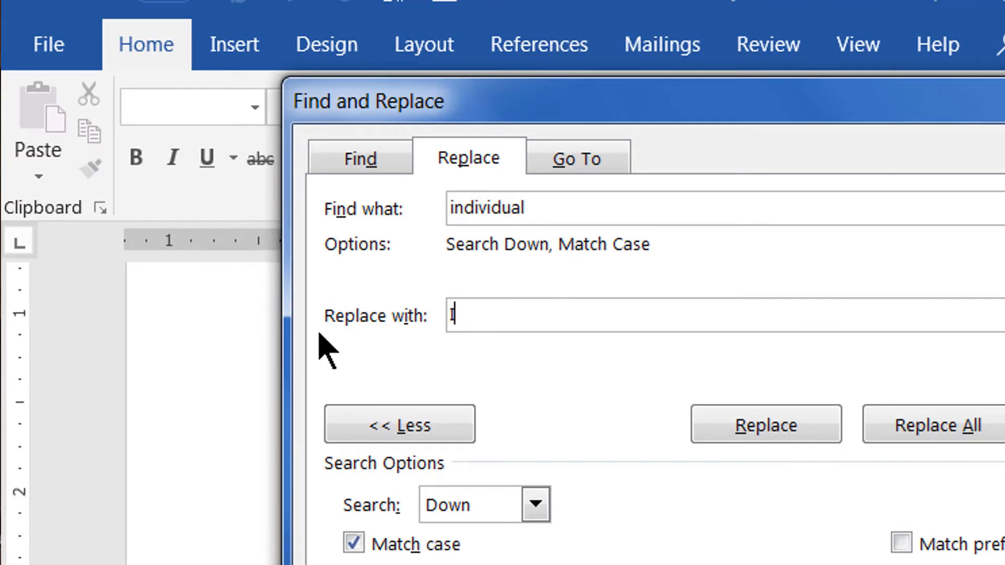
pyautogui.write('ndi')
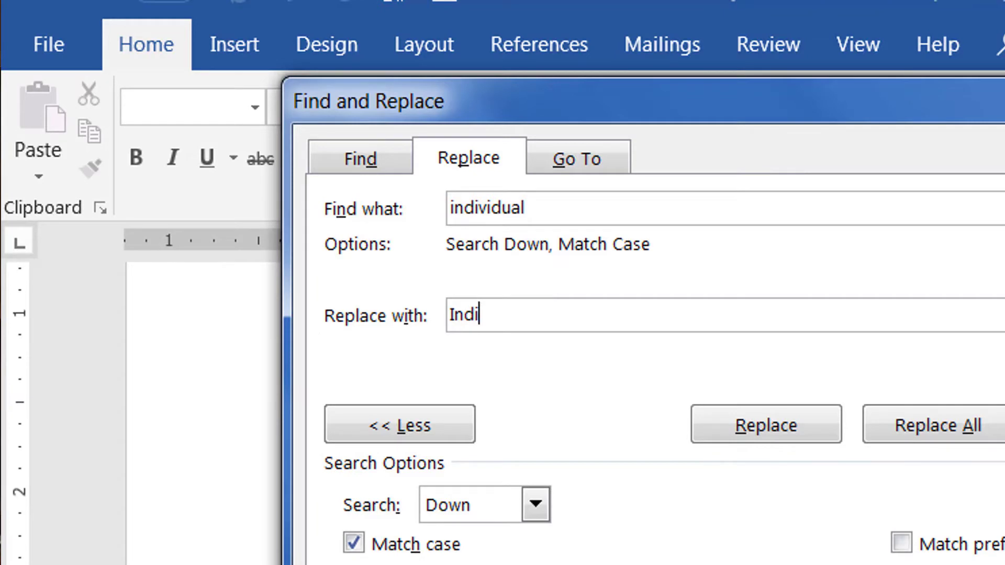
pyautogui.write('v')
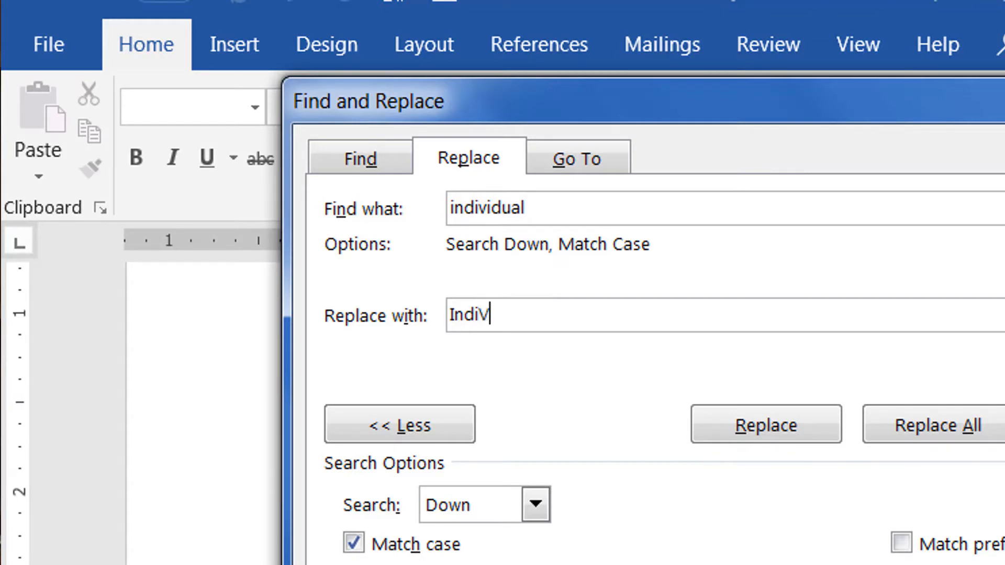
pyautogui.write('i')
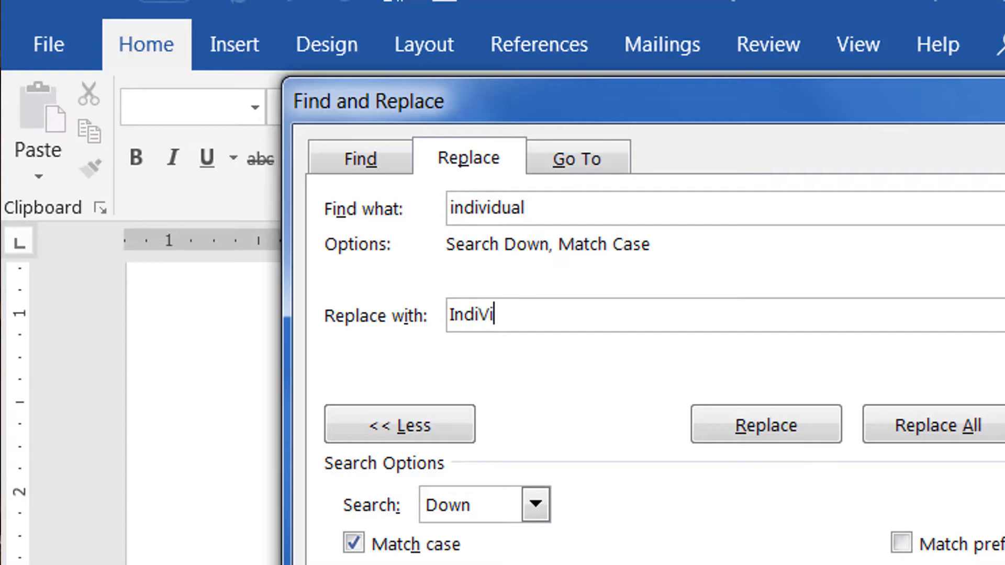
pyautogui.write('dual')
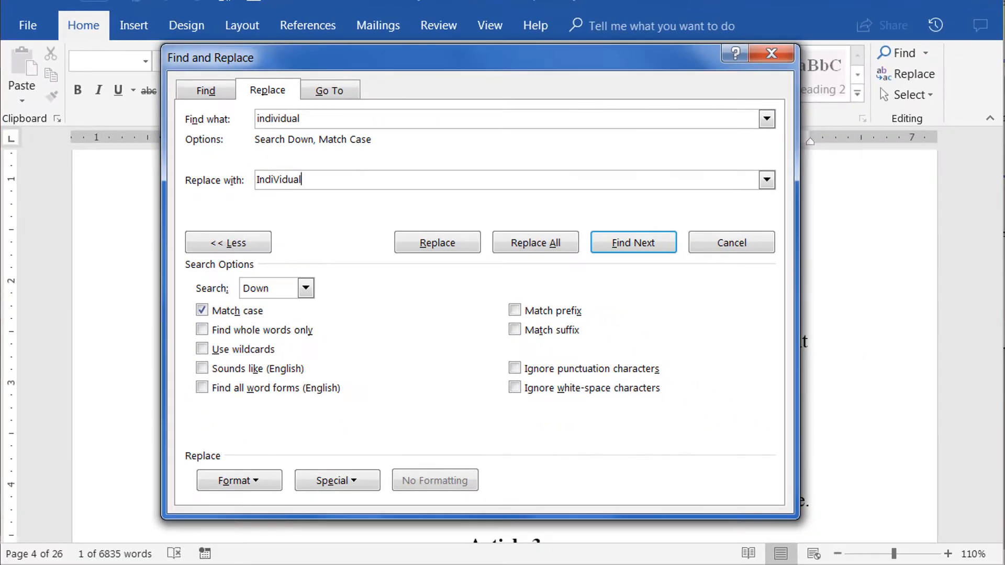
pyautogui.moveTo(535, 242)
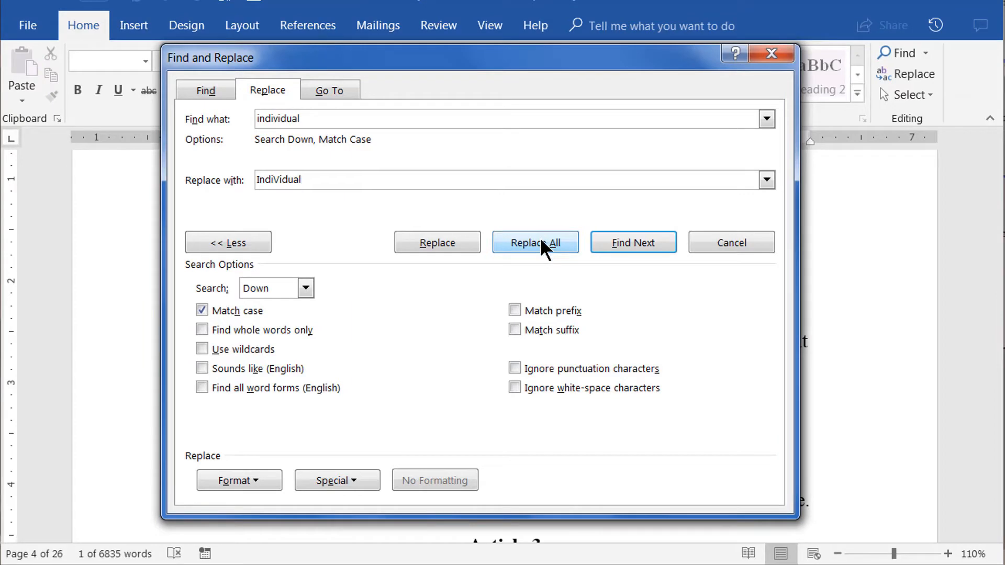
# Replace all 24 matches from the document start and close the dialog
pyautogui.click(535, 243)
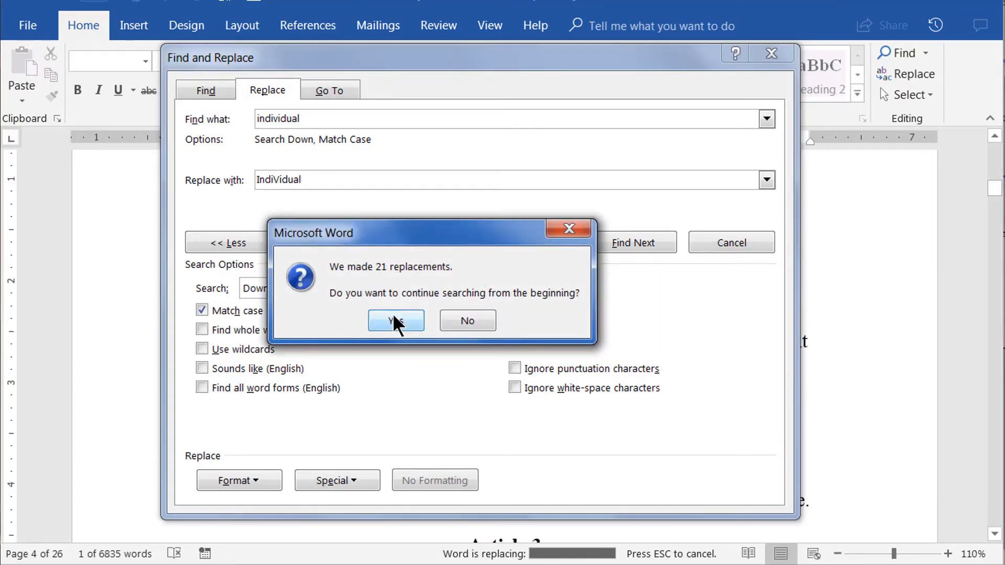
pyautogui.click(395, 320)
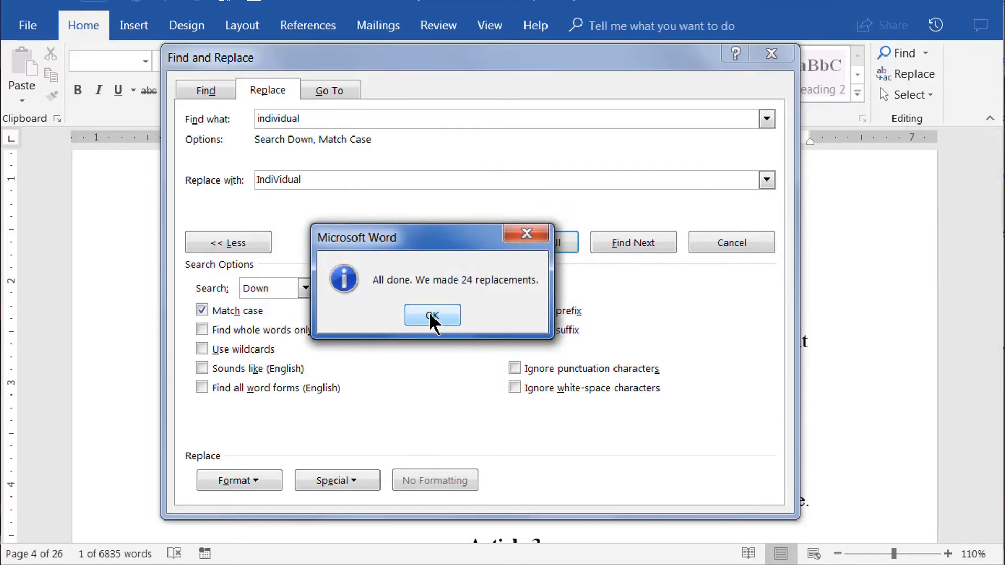
pyautogui.click(431, 315)
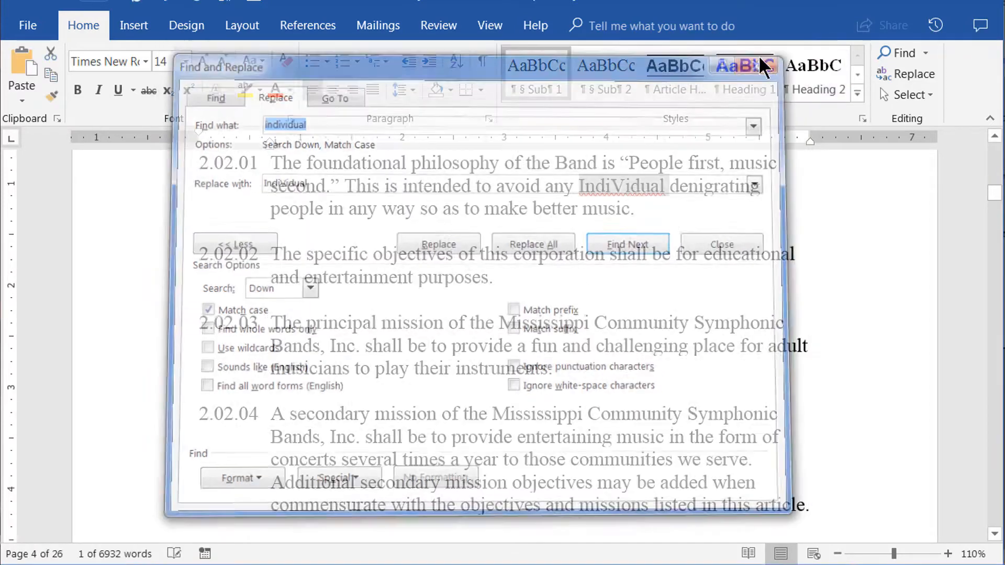
pyautogui.click(721, 244)
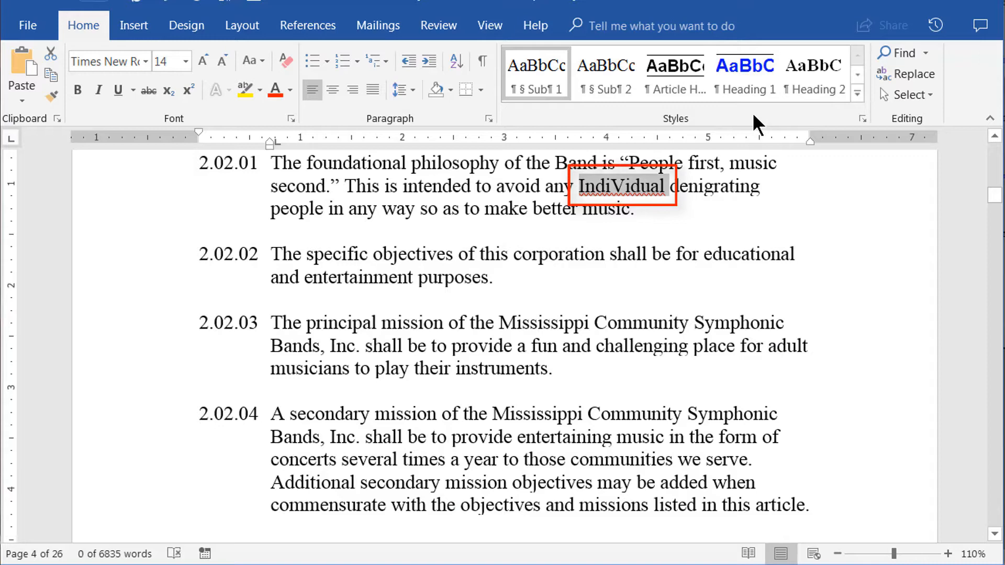
pyautogui.moveTo(805, 186)
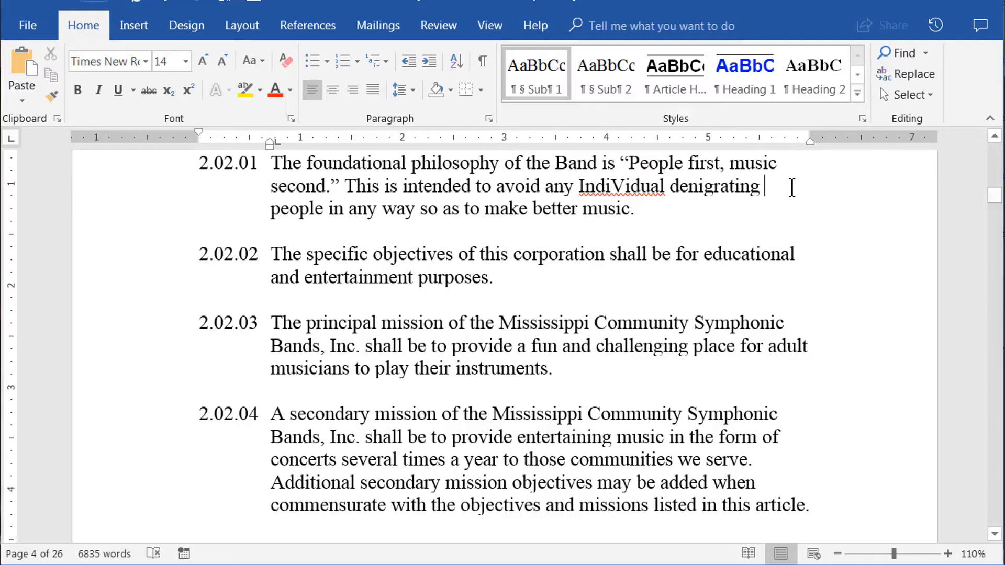
# Undo with Ctrl+Z so 'IndiVidual' reverts to 'individual'
pyautogui.press('ctrl+z')
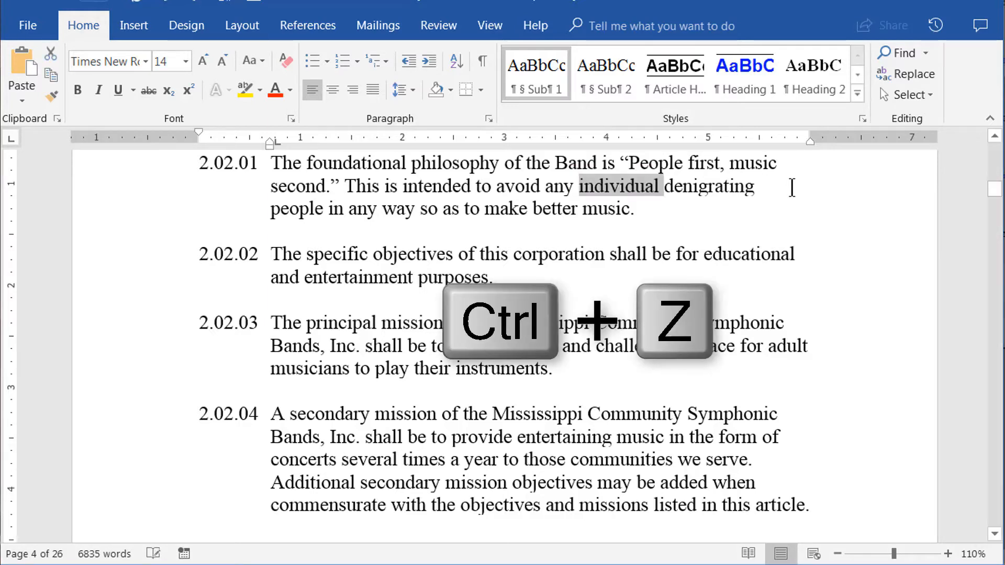
pyautogui.press('ctrl+z')
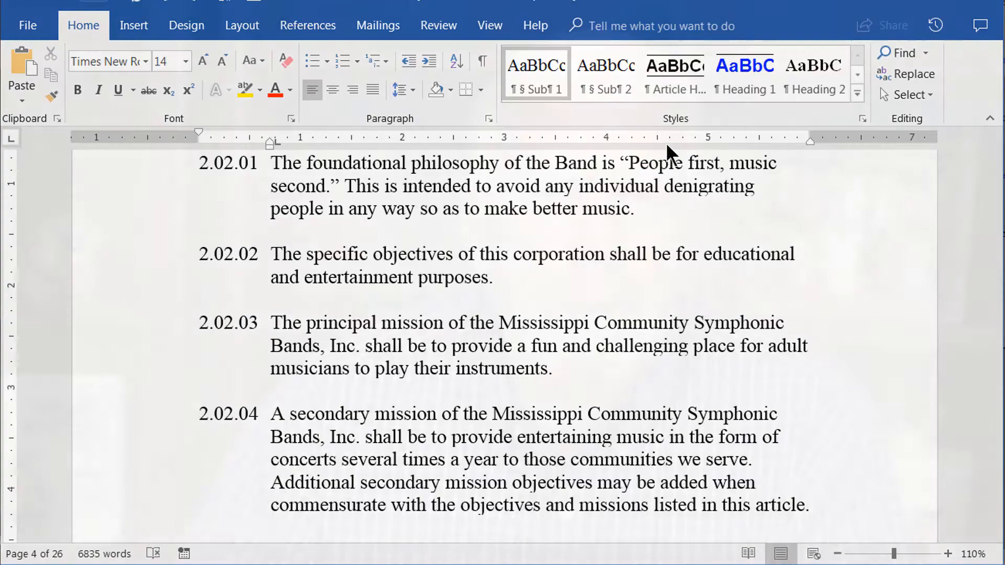
pyautogui.moveTo(913, 73)
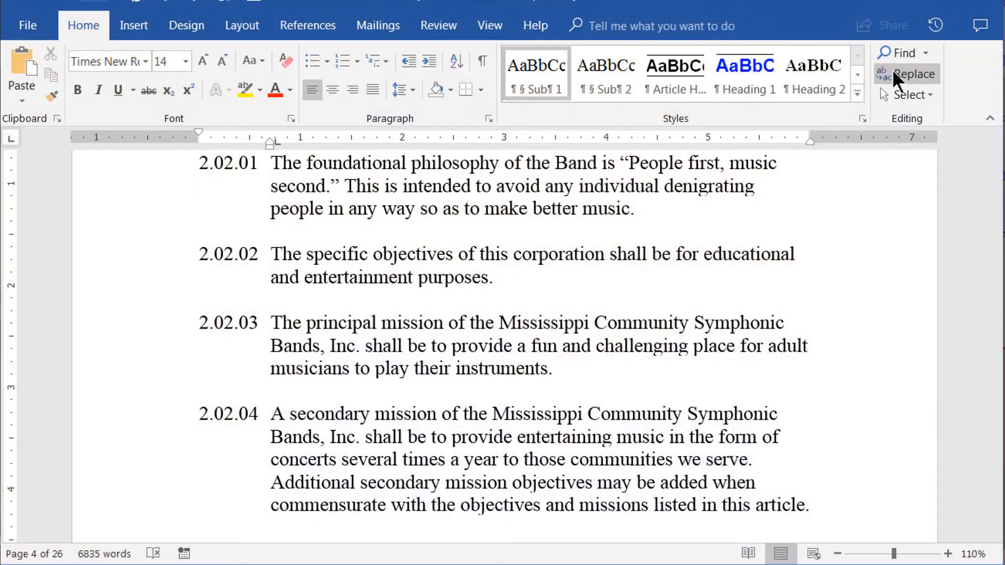
# Reopen the individual → IndiVidual replace settings and show the Special characters list
pyautogui.click(914, 74)
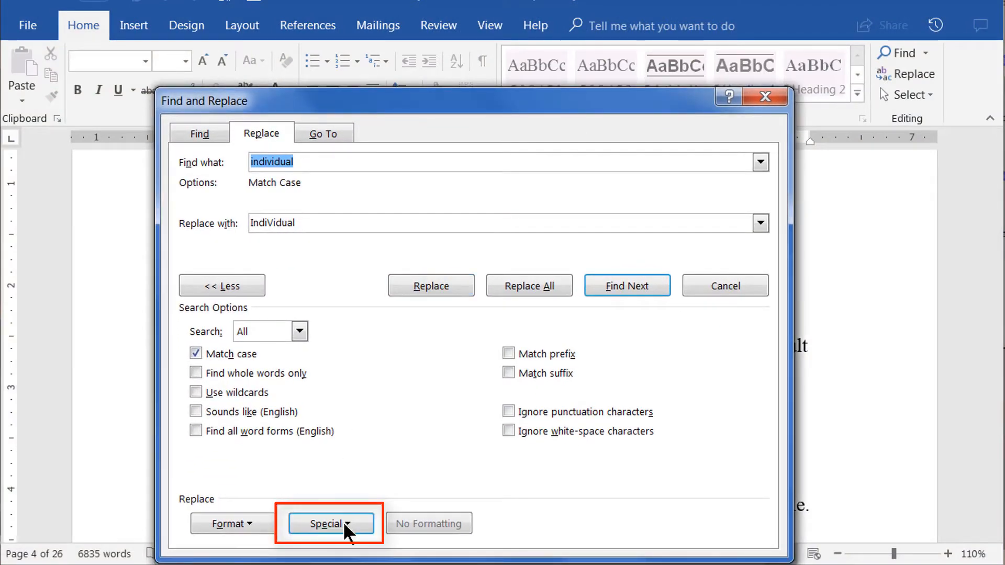
pyautogui.click(330, 523)
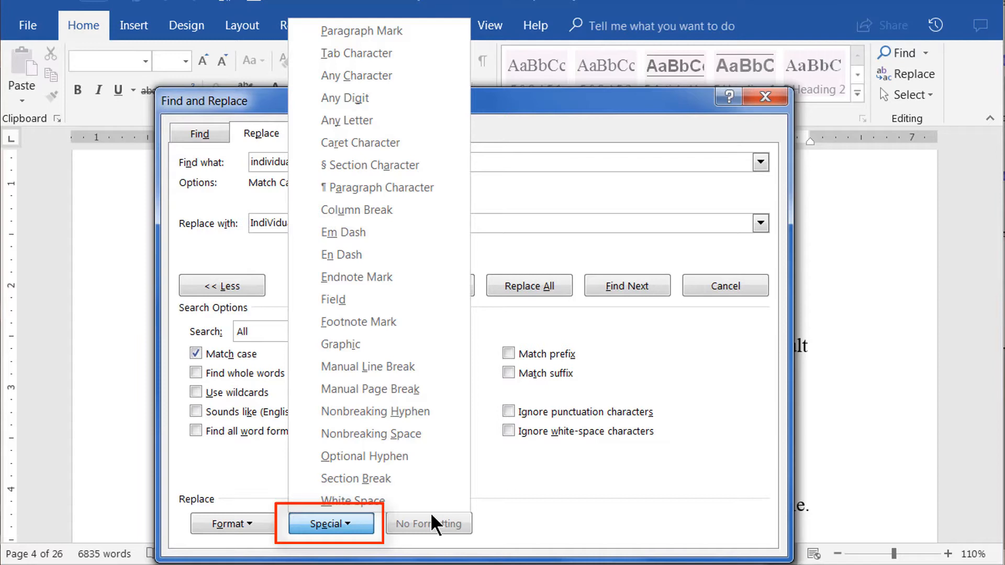
pyautogui.moveTo(439, 505)
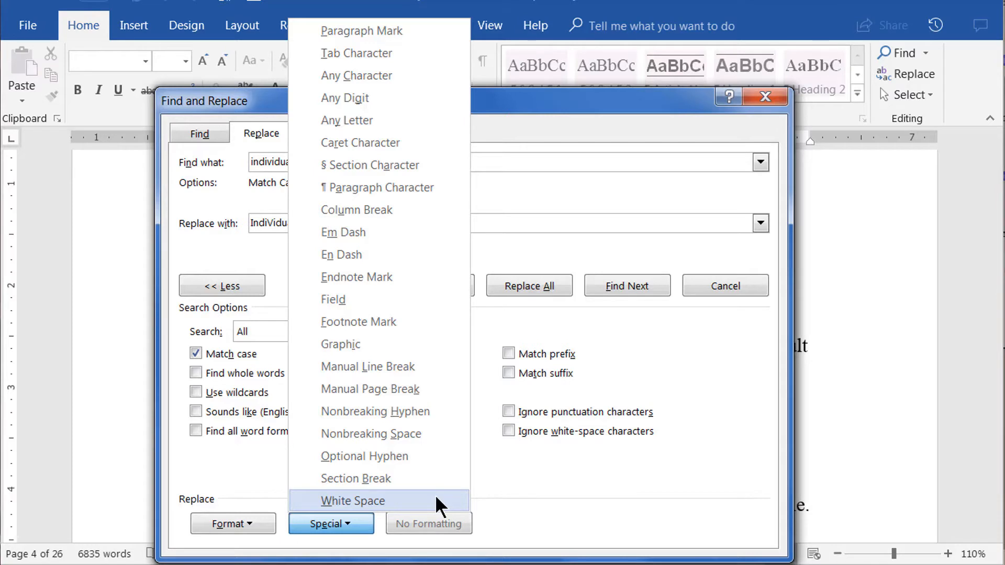
pyautogui.moveTo(420, 327)
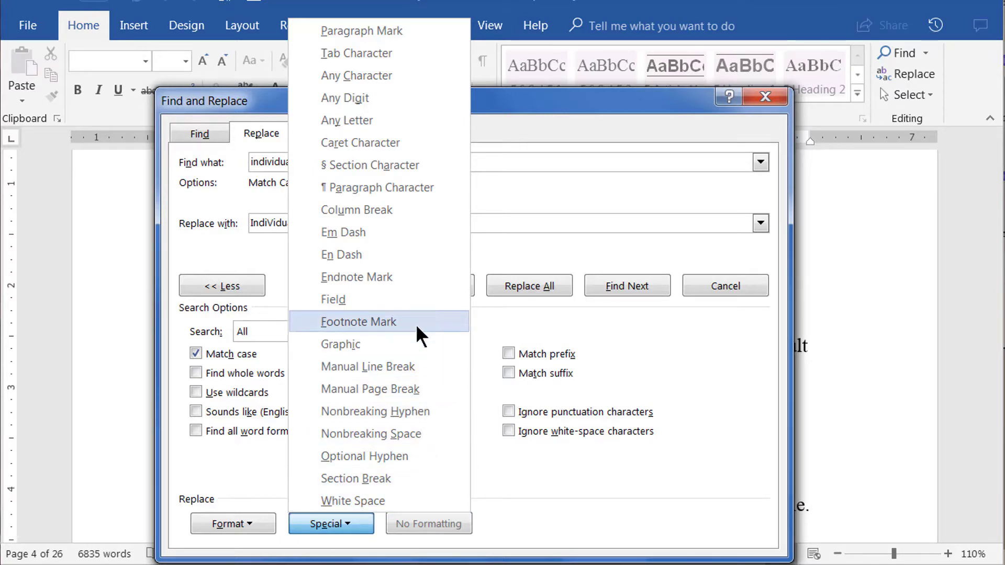
pyautogui.moveTo(411, 112)
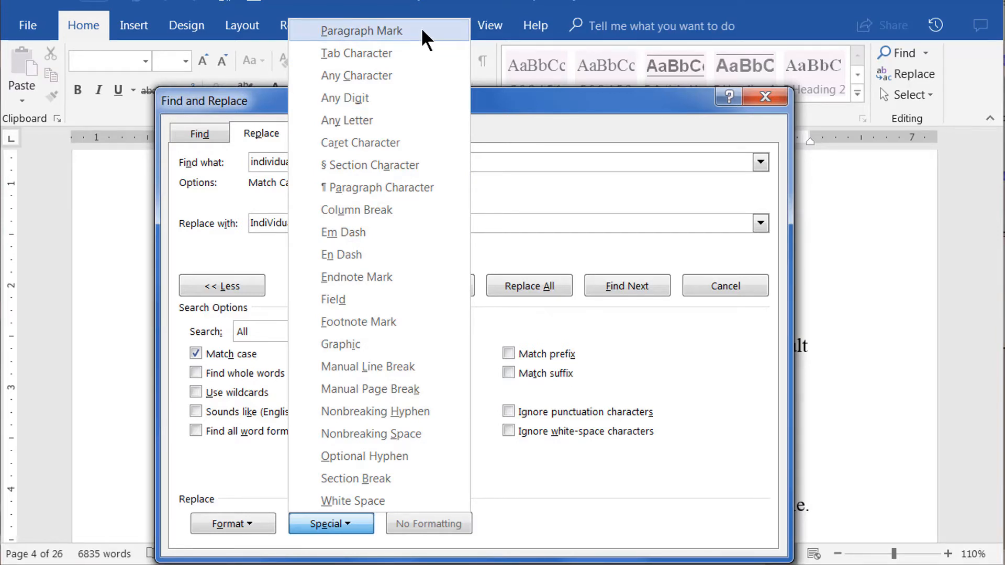
pyautogui.moveTo(615, 101)
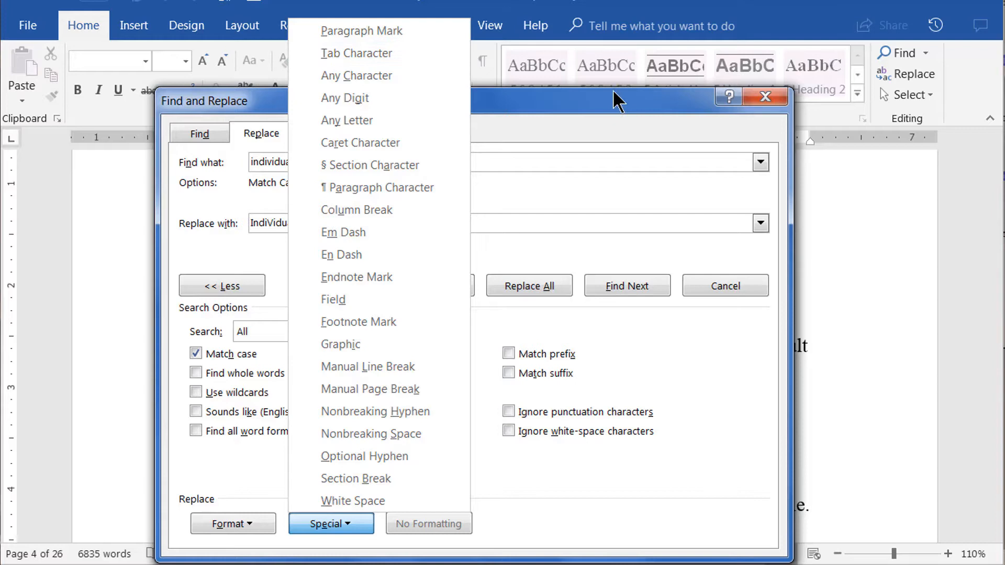
pyautogui.moveTo(602, 108)
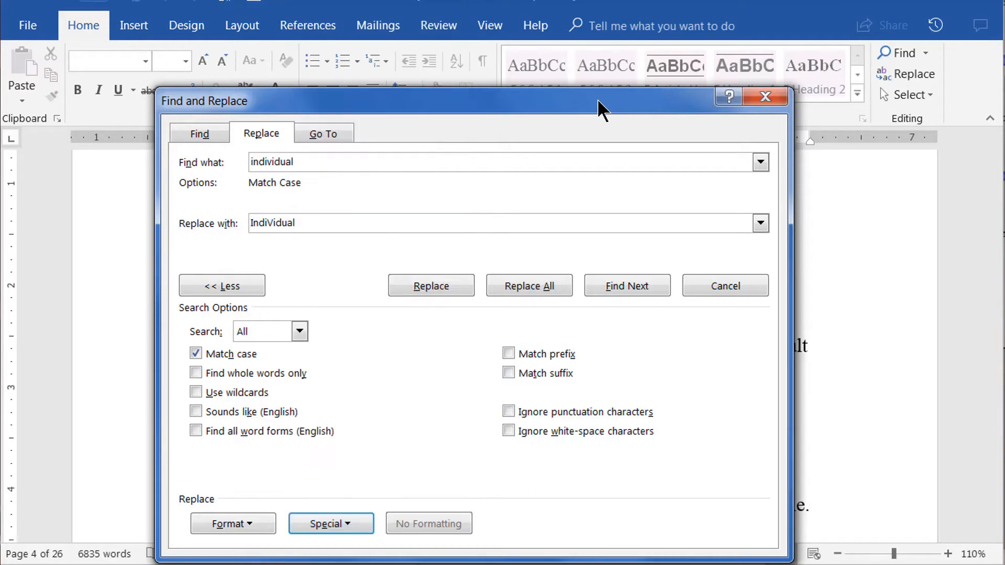
pyautogui.moveTo(764, 96)
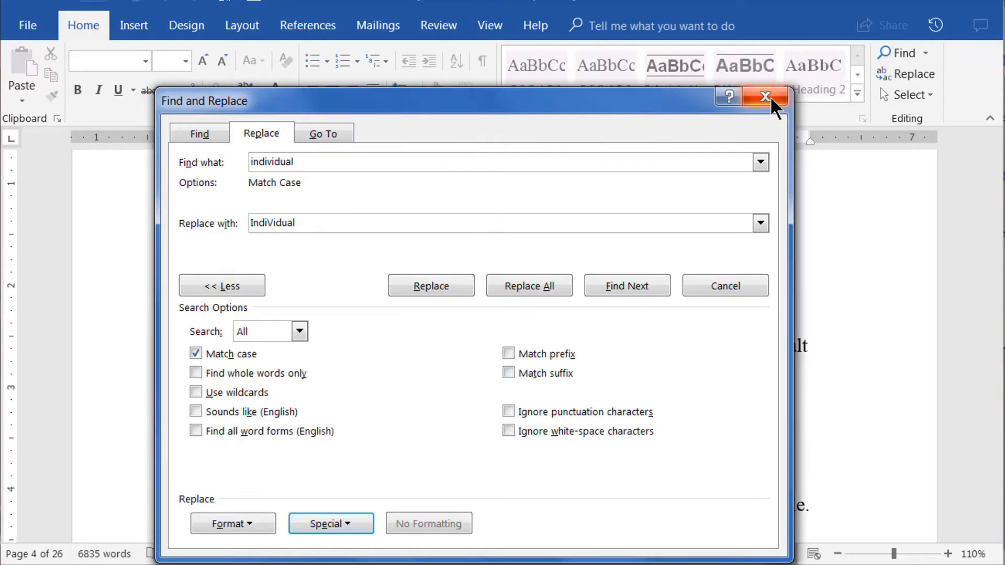
# Close Find and Replace, leaving the section 2.02 text in lowercase 'individual'
pyautogui.click(765, 96)
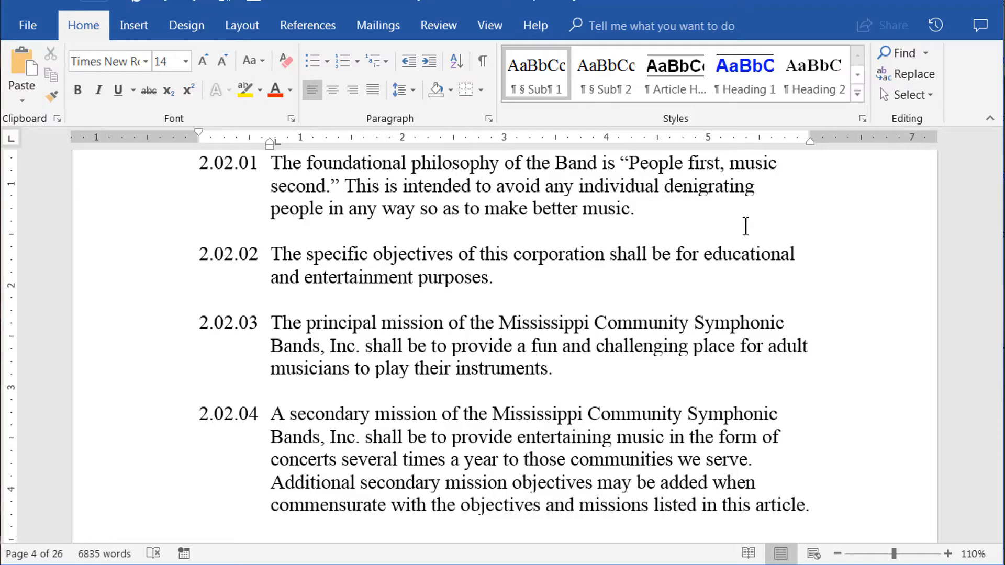
pyautogui.click(723, 186)
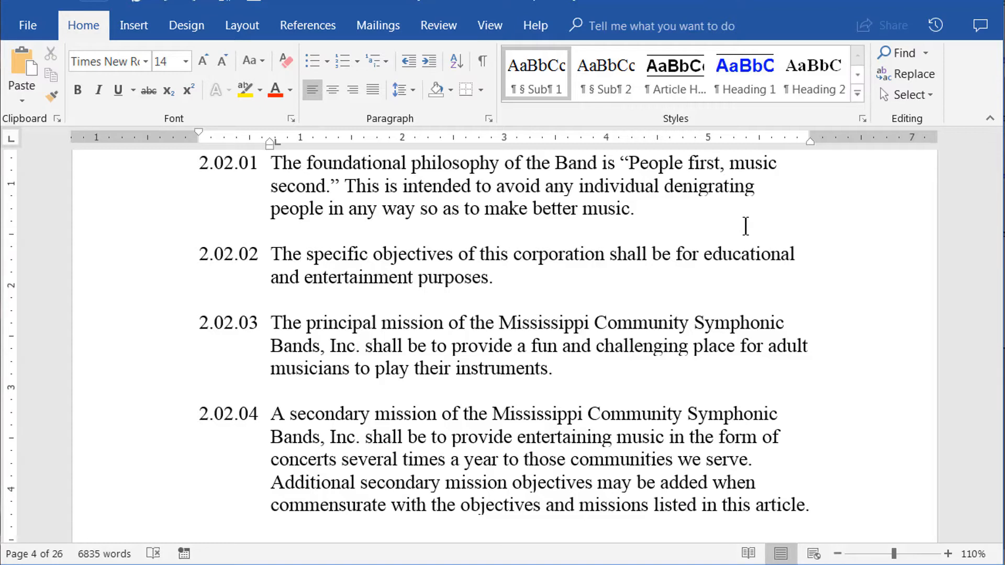
pyautogui.click(394, 328)
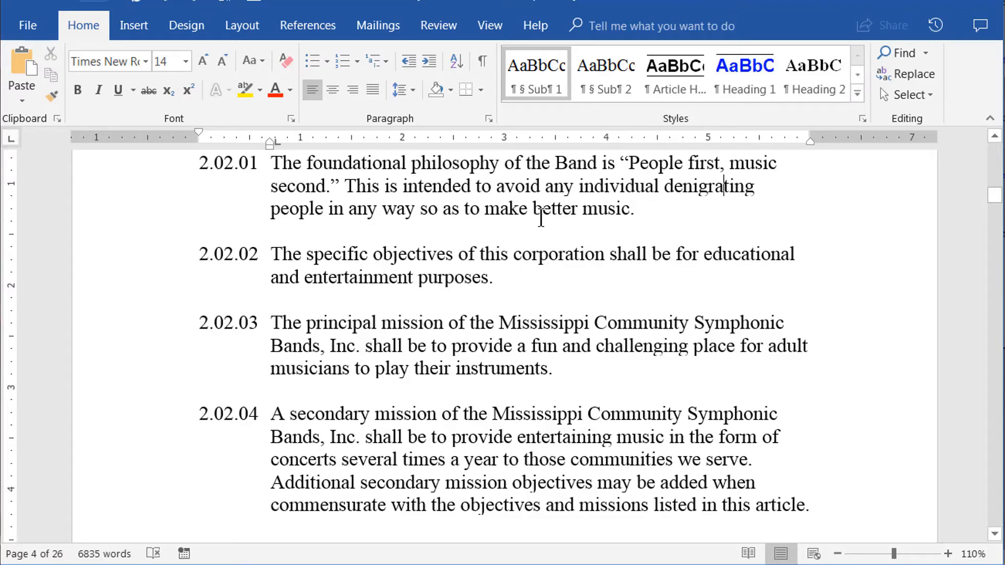
pyautogui.moveTo(868, 252)
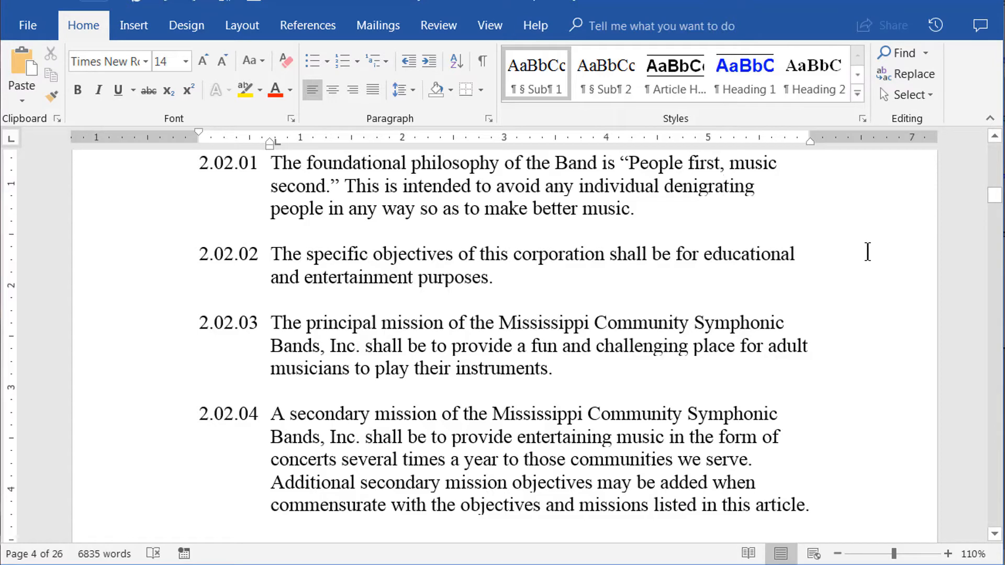
pyautogui.moveTo(915, 74)
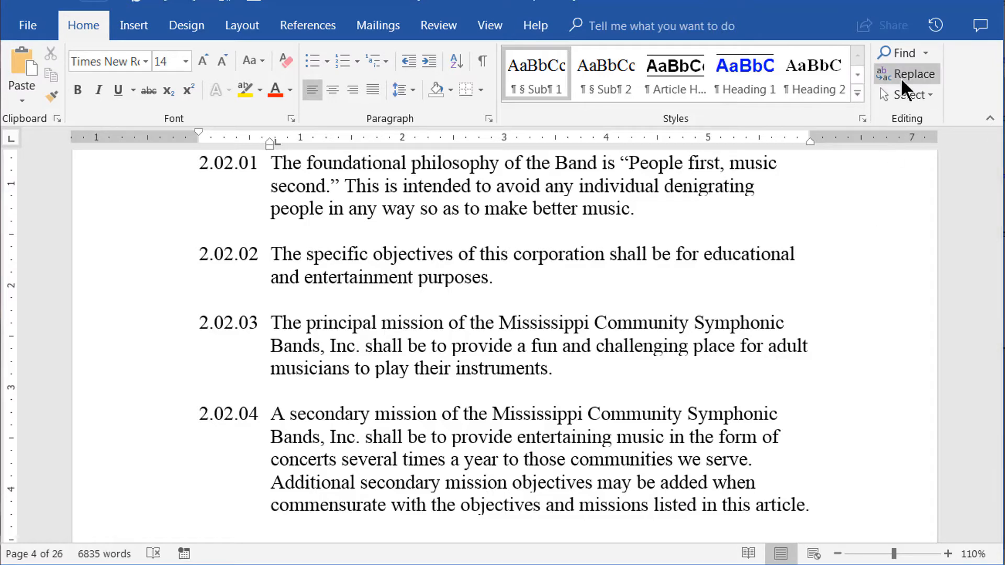
# Reopen Replace and set the paragraph mark ^p as the search term
pyautogui.click(913, 73)
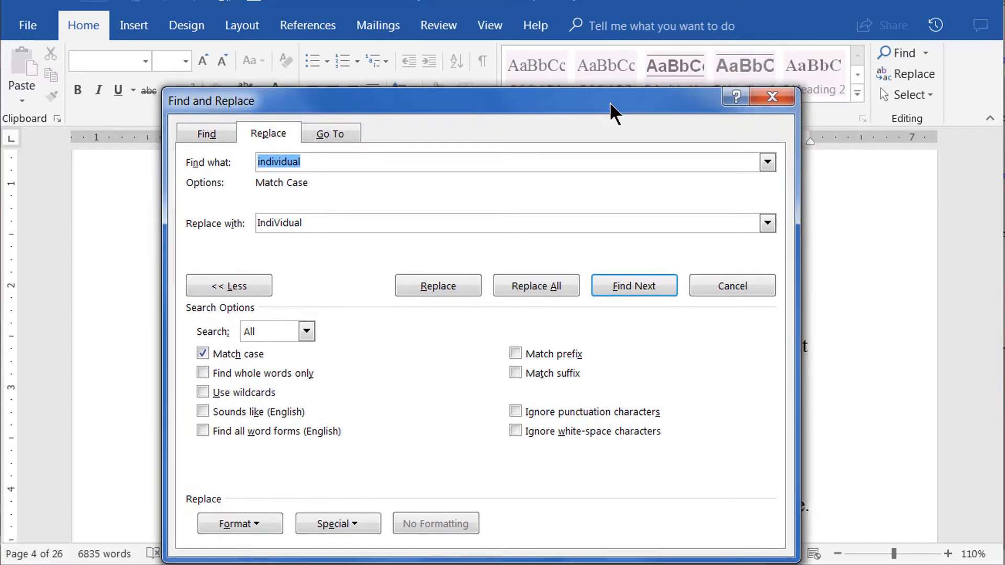
pyautogui.moveTo(571, 200)
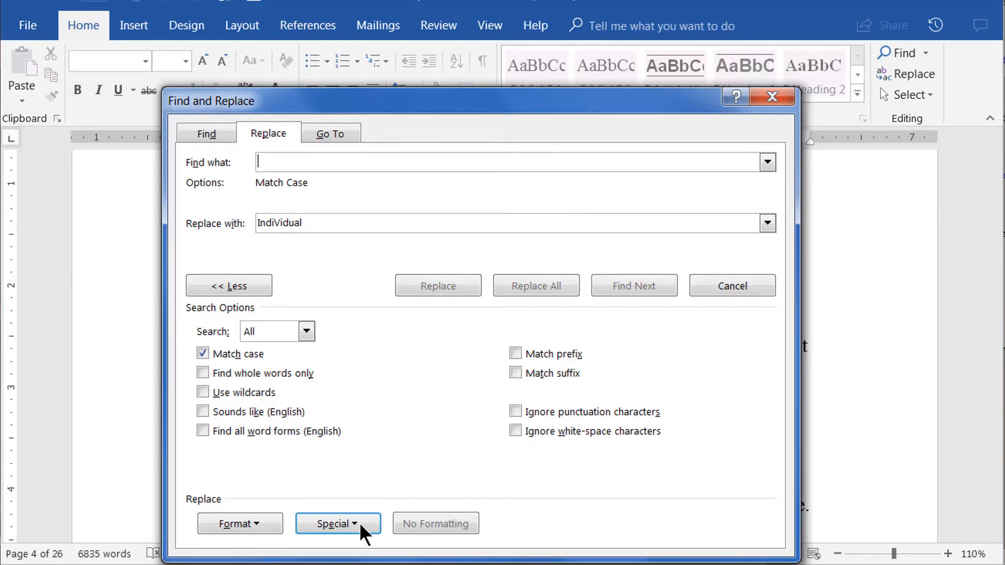
pyautogui.click(338, 524)
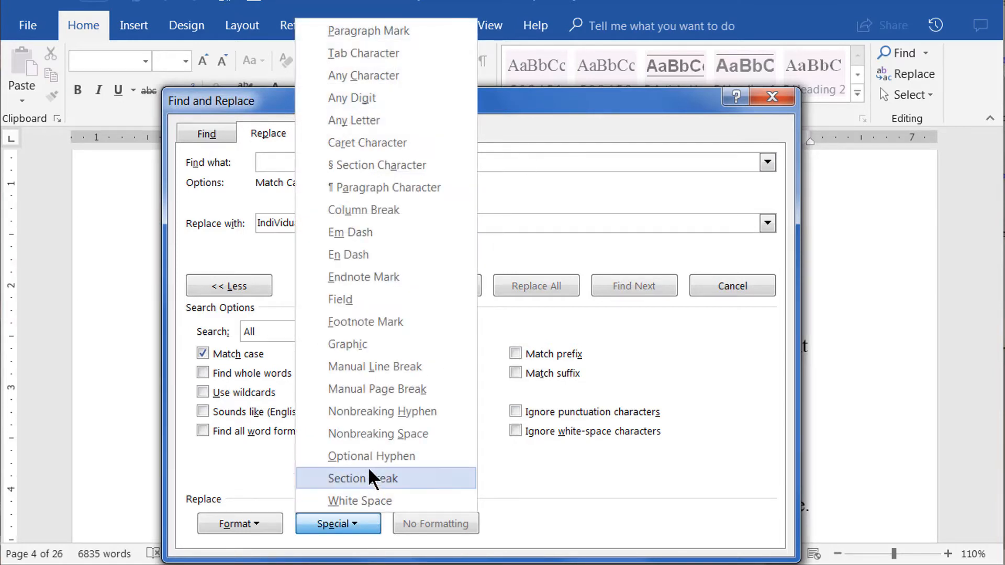
pyautogui.moveTo(411, 188)
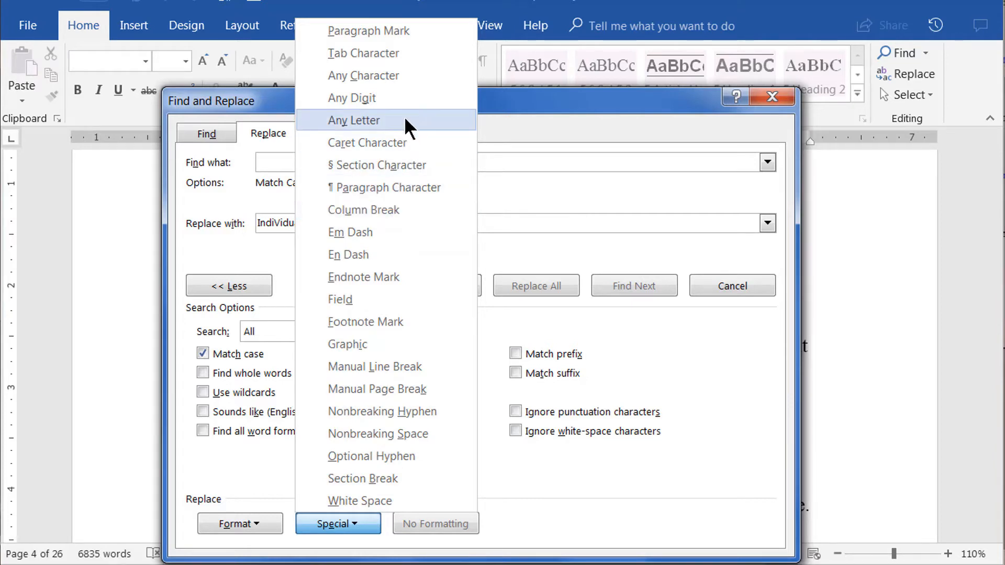
pyautogui.moveTo(385, 31)
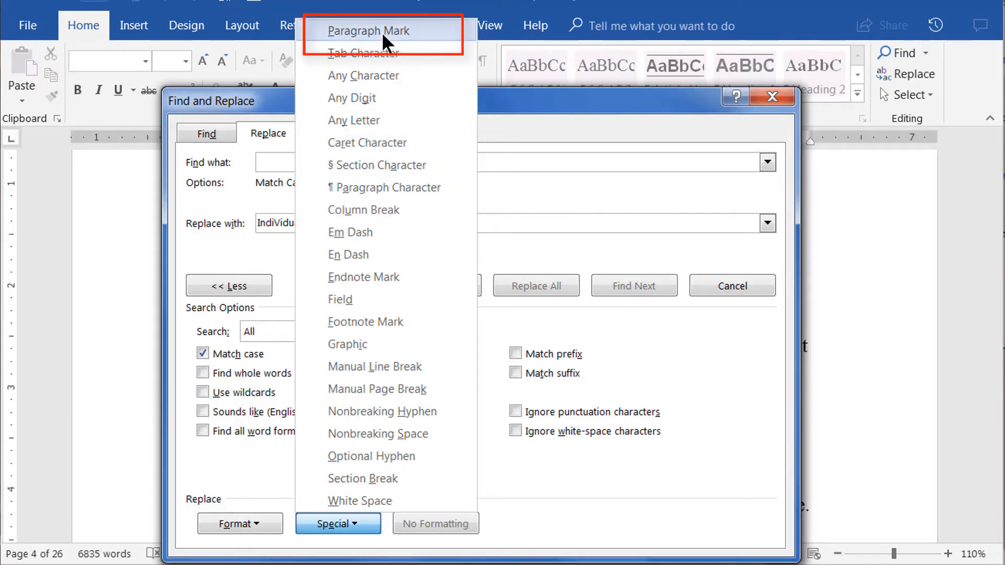
pyautogui.click(366, 30)
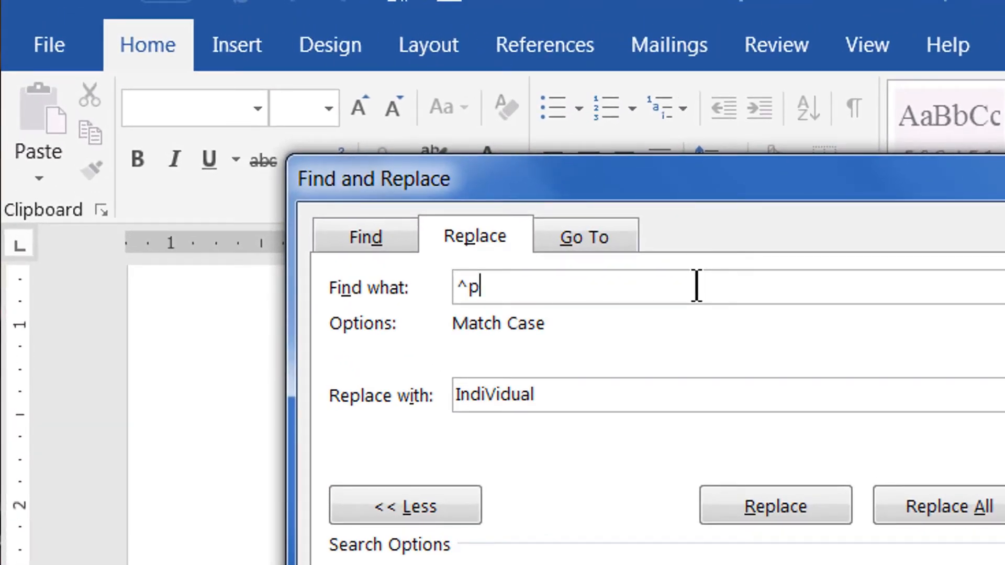
pyautogui.moveTo(710, 333)
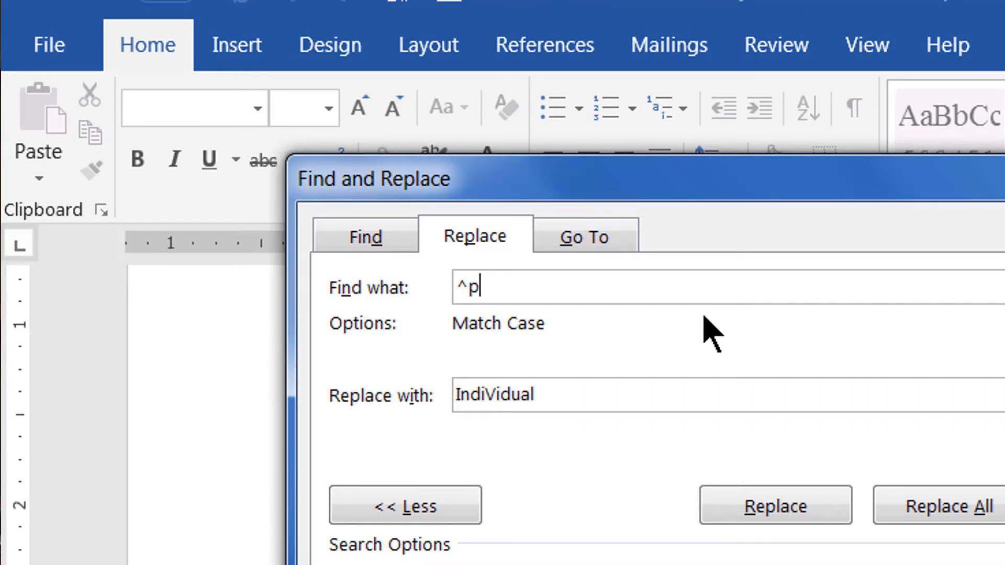
pyautogui.write('^')
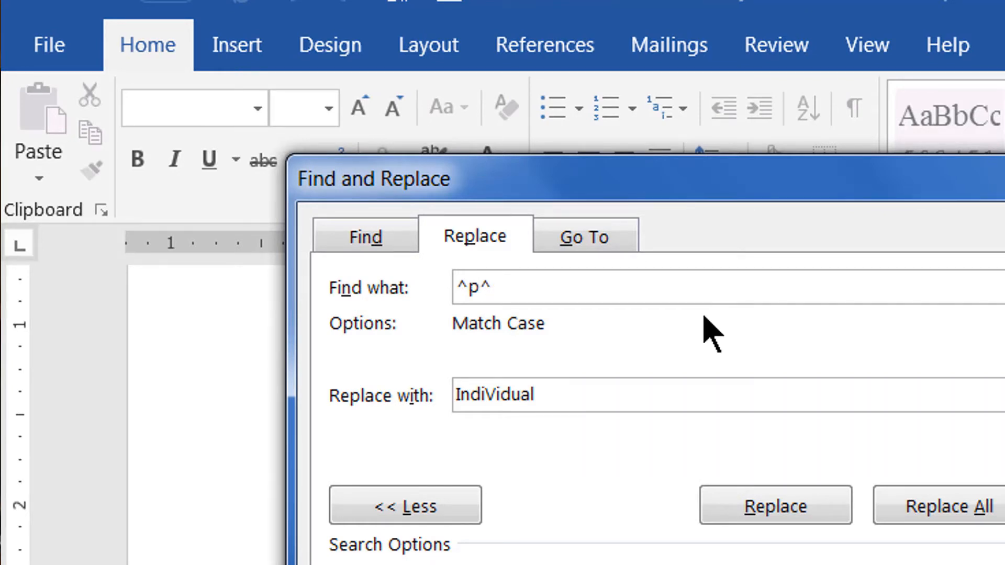
pyautogui.write('p')
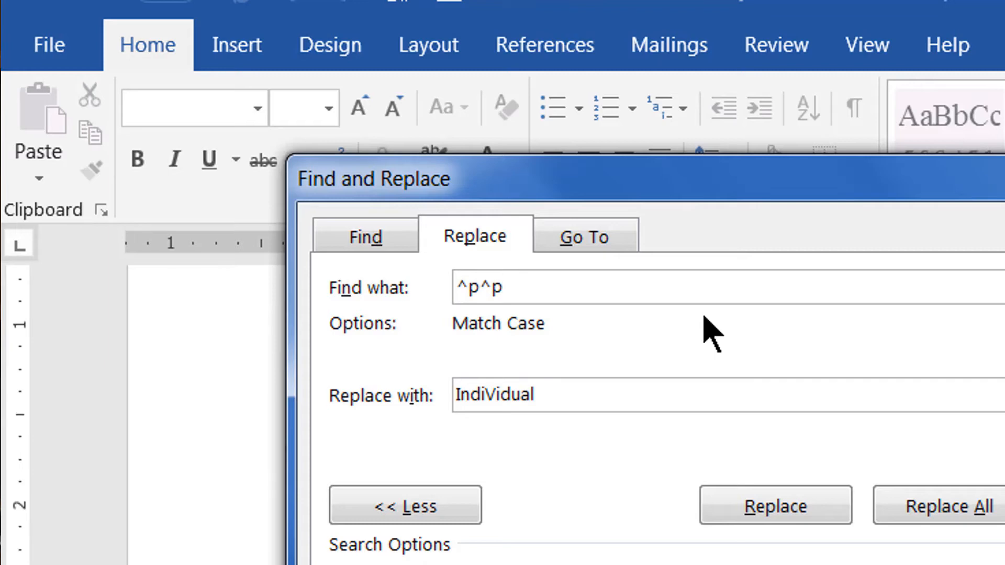
pyautogui.press('Backspace')
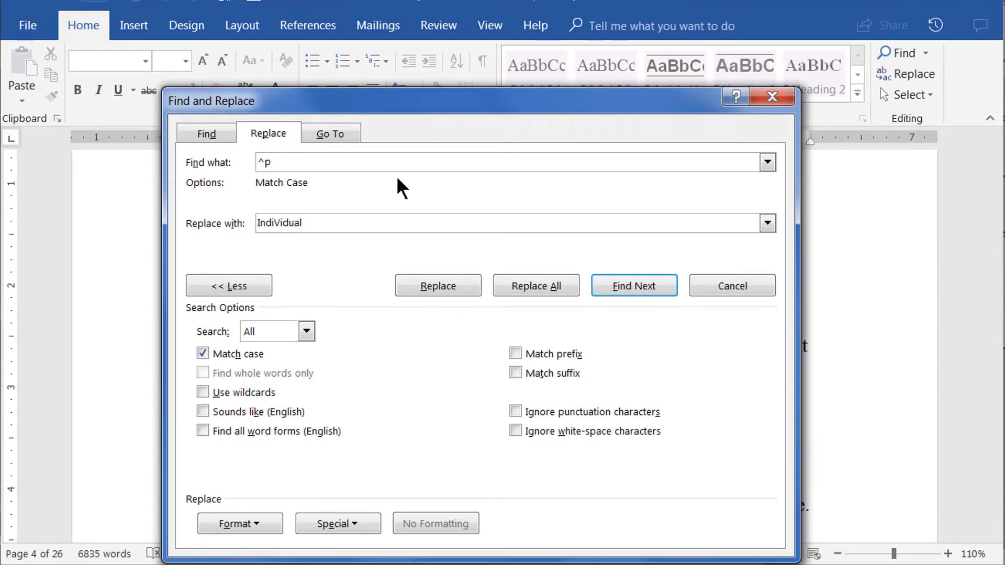
# Empty the replacement and Replace All, deleting all 445 paragraph marks, then close the dialog
pyautogui.tripleClick(279, 223)
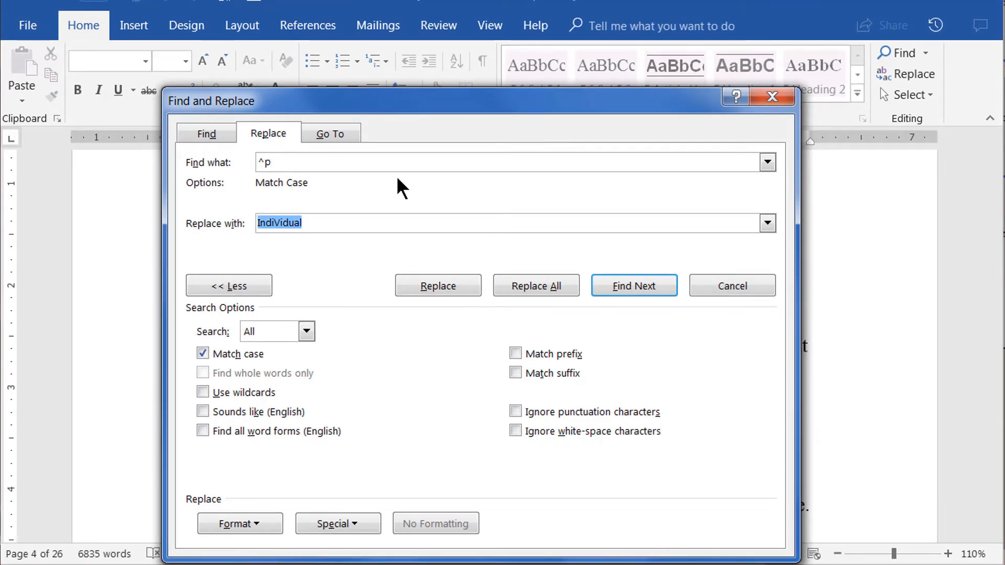
pyautogui.press('Delete')
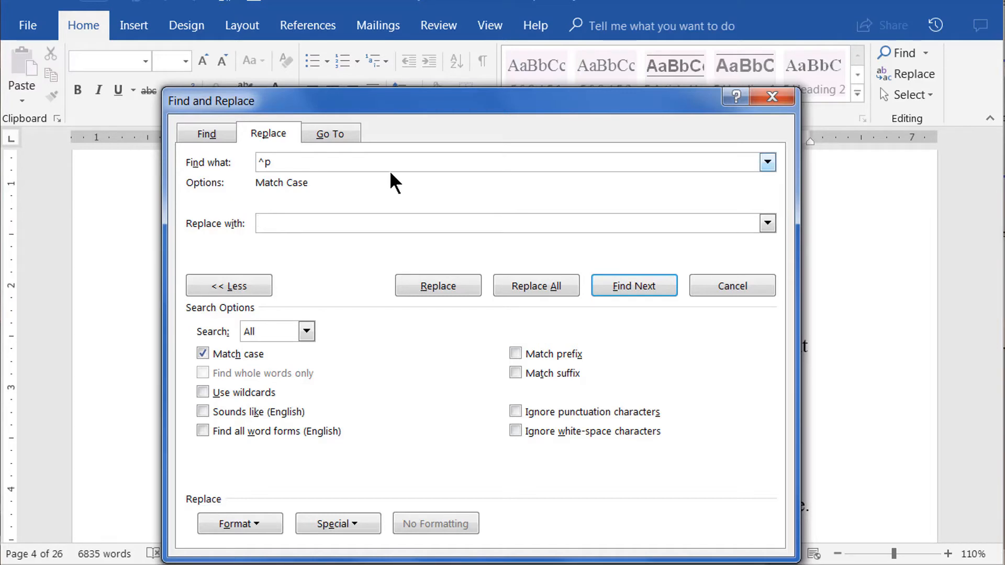
pyautogui.moveTo(386, 184)
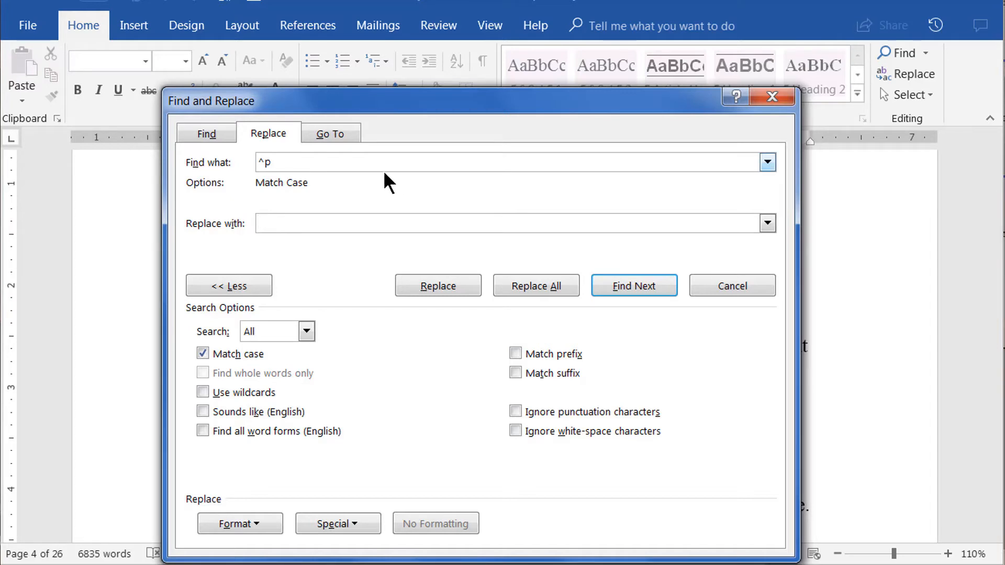
pyautogui.click(477, 223)
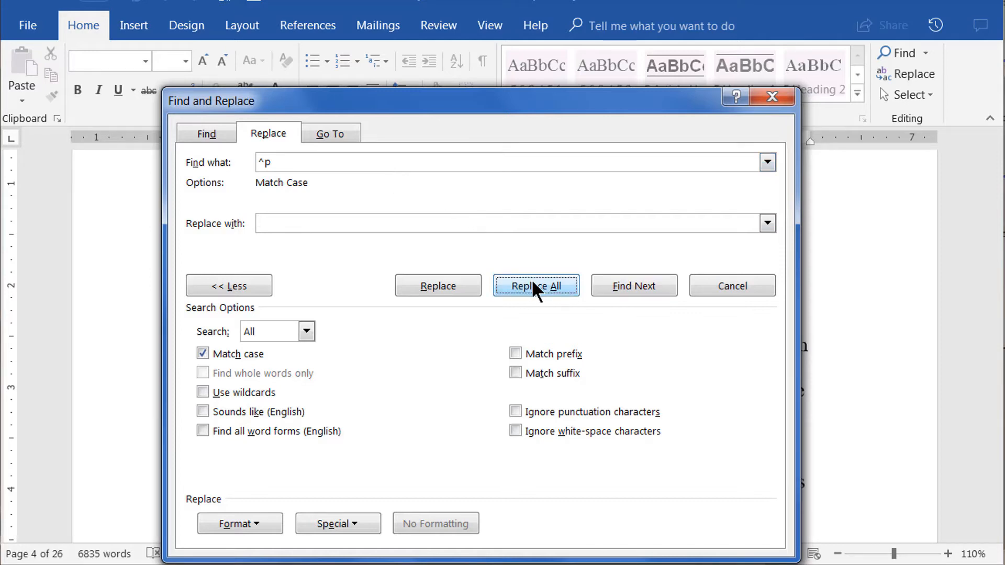
pyautogui.click(536, 286)
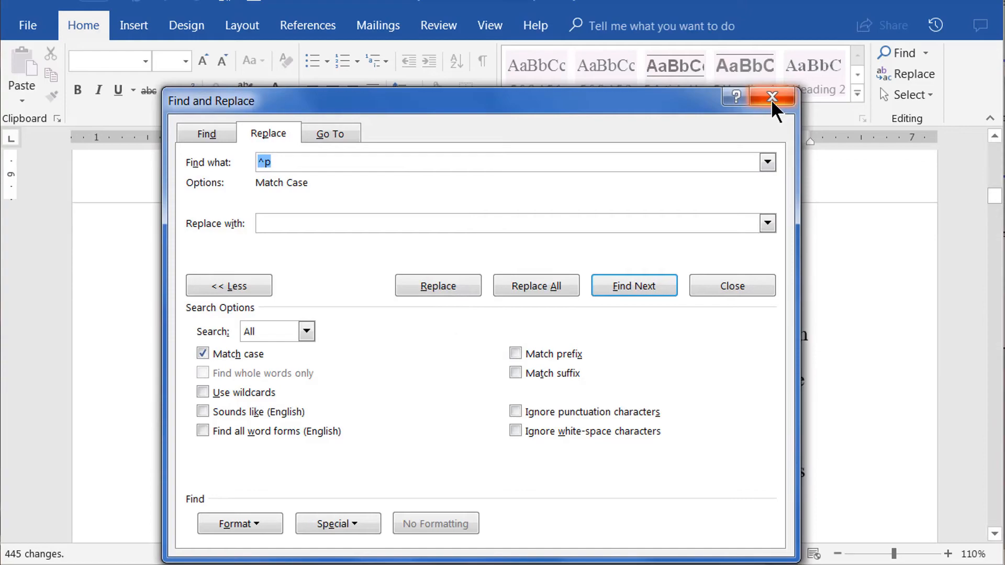
pyautogui.click(771, 97)
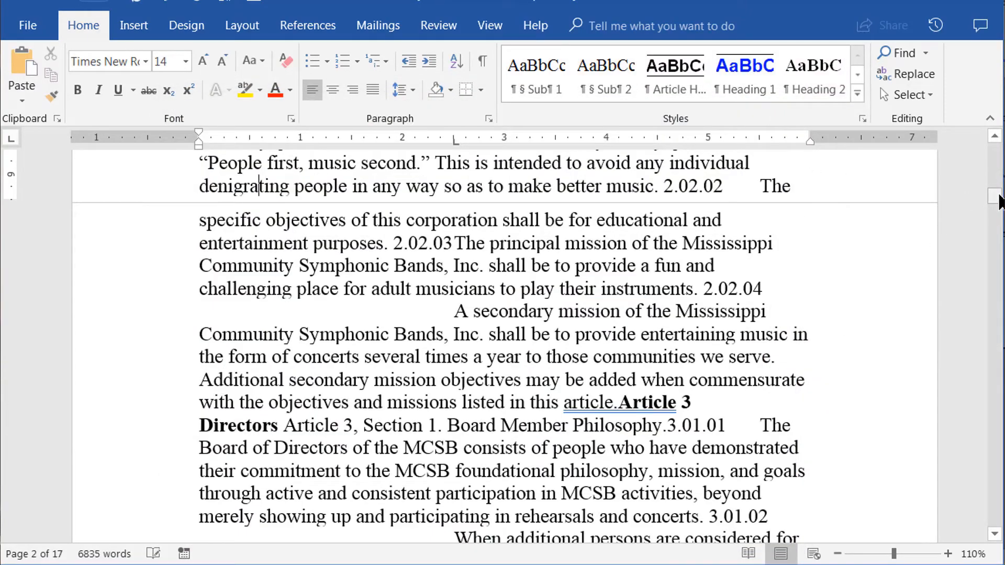
pyautogui.scroll(-3)
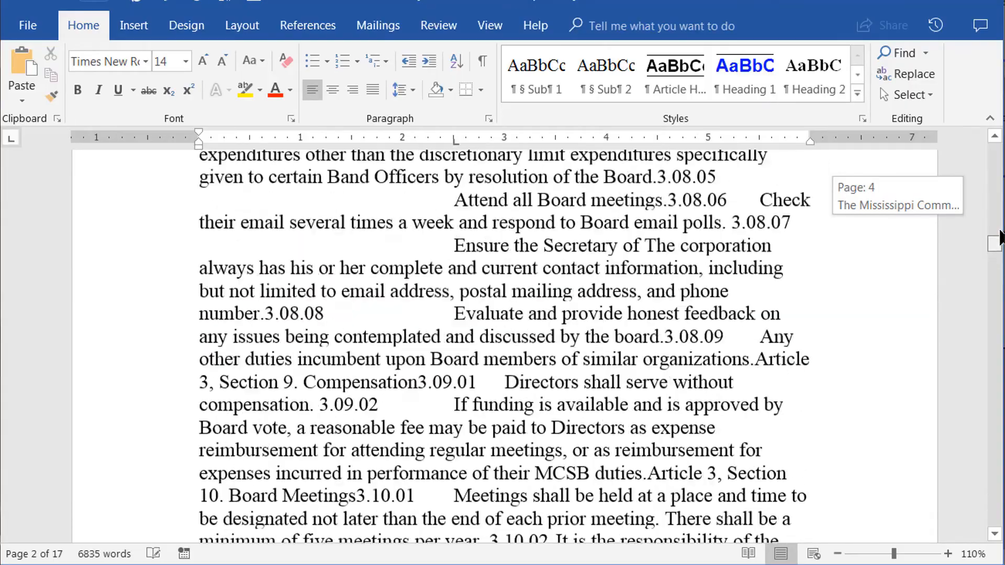
pyautogui.scroll(3)
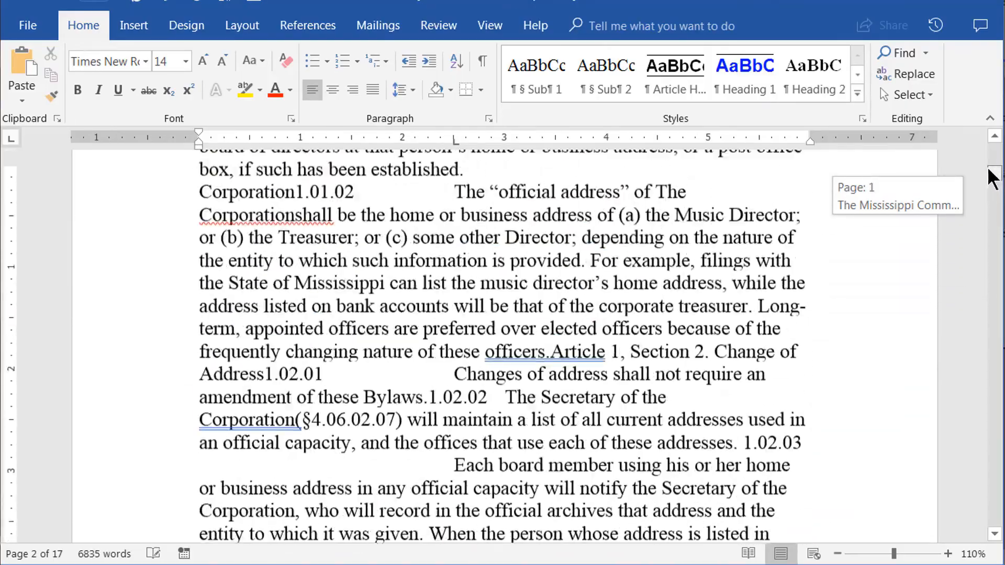
pyautogui.scroll(-3)
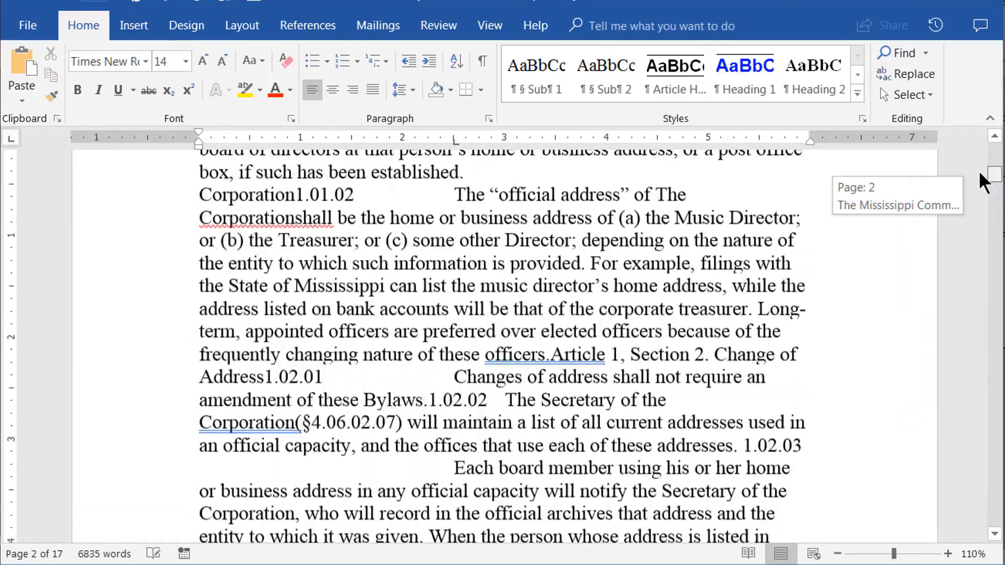
pyautogui.scroll(3)
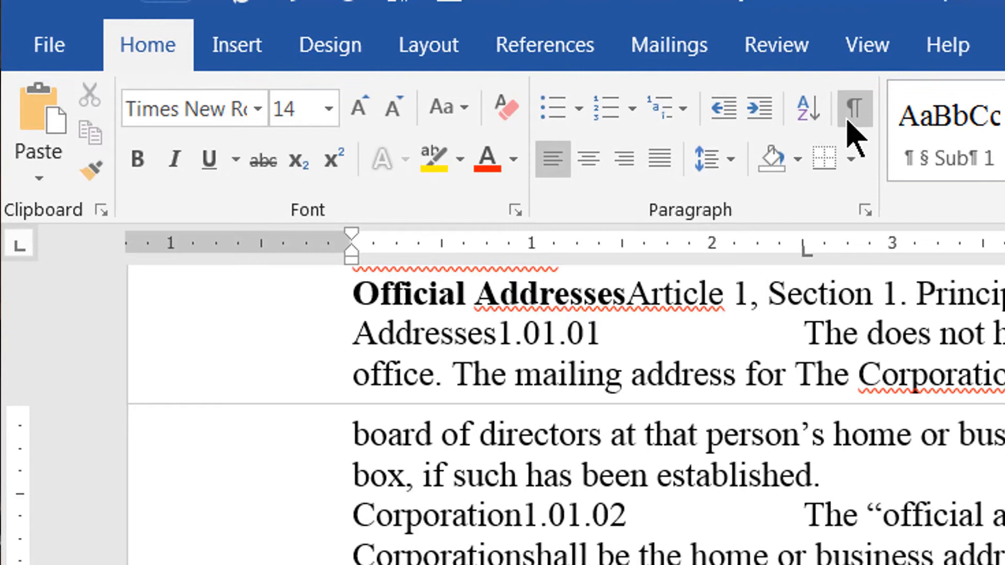
pyautogui.moveTo(855, 108)
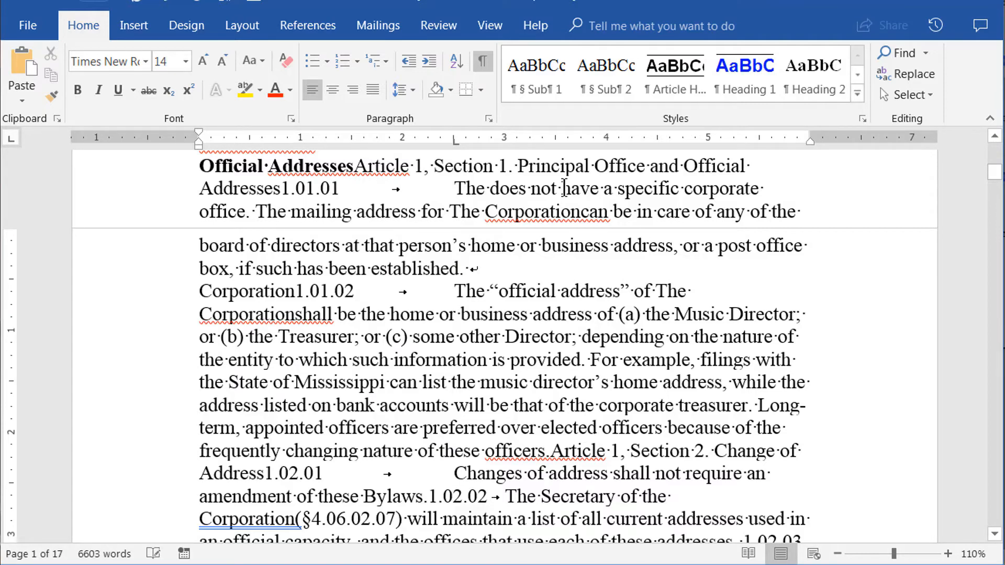
# Undo the paragraph-mark removal to restore 26 pages, and reopen the Replace window
pyautogui.press('ctrl+z')
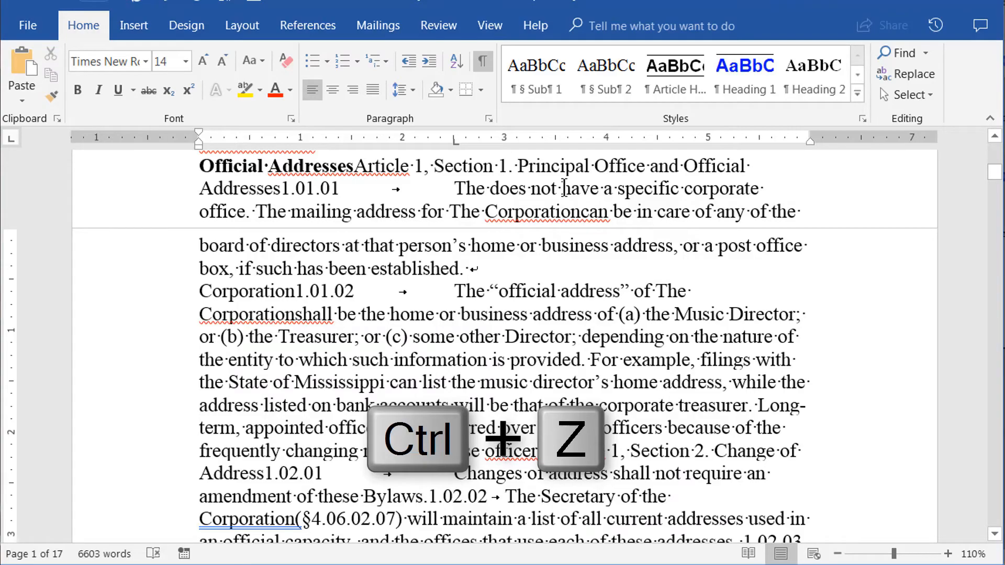
pyautogui.press('ctrl+z')
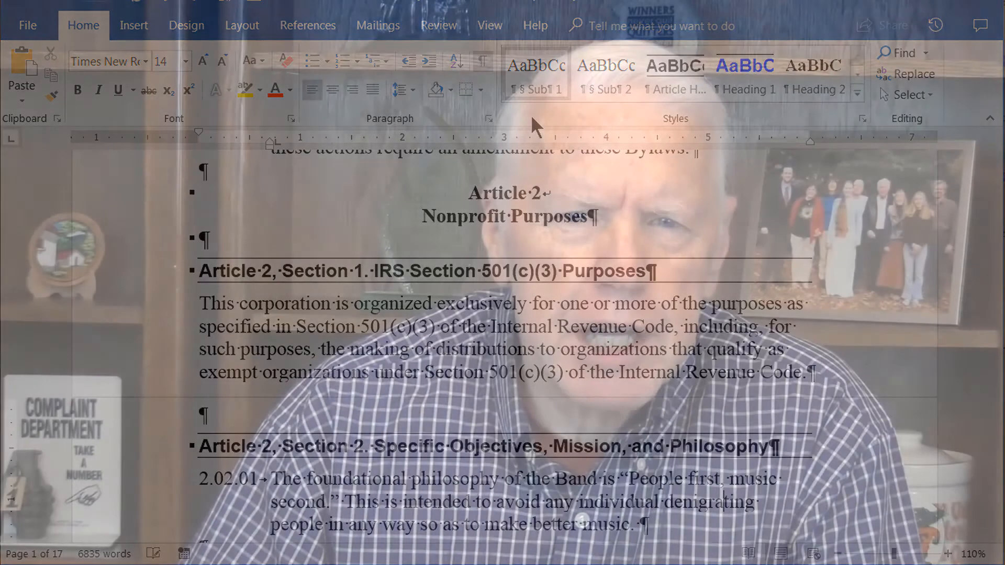
pyautogui.click(913, 74)
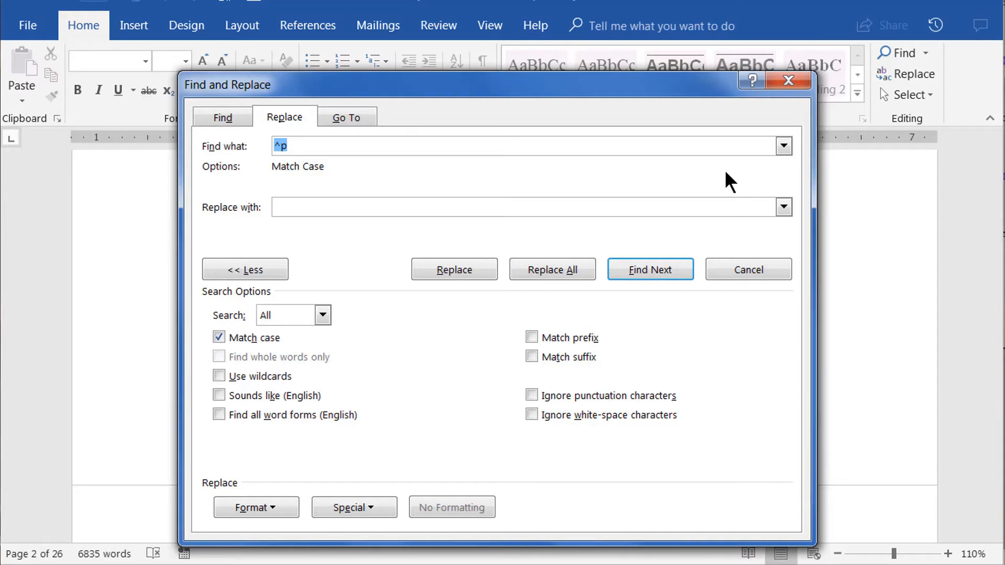
pyautogui.moveTo(503, 254)
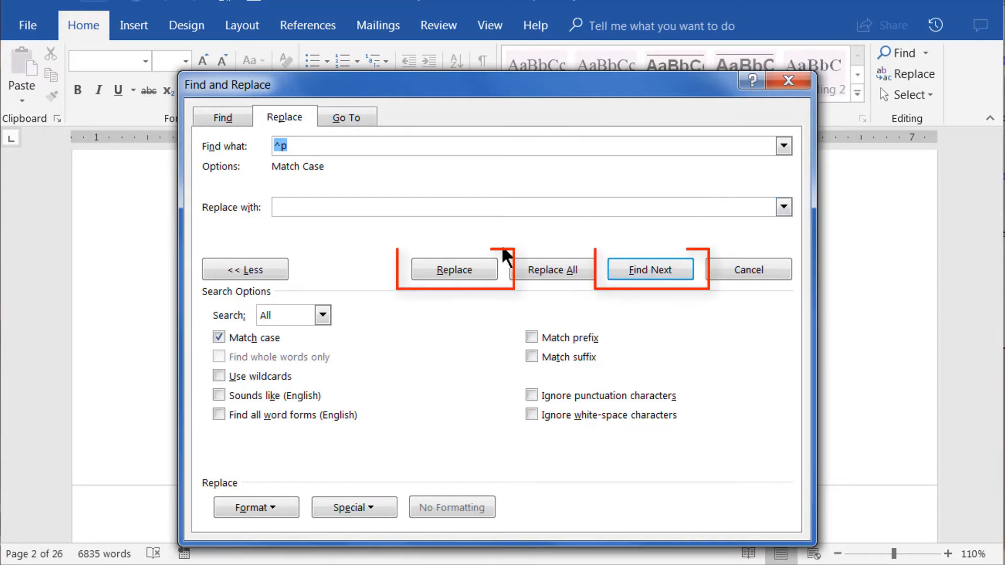
pyautogui.moveTo(716, 459)
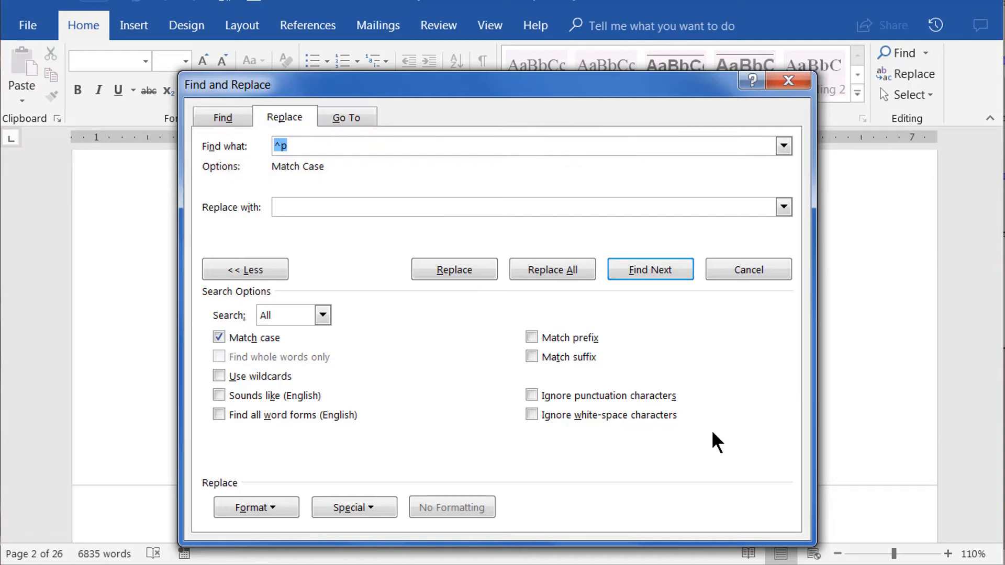
pyautogui.moveTo(532, 337)
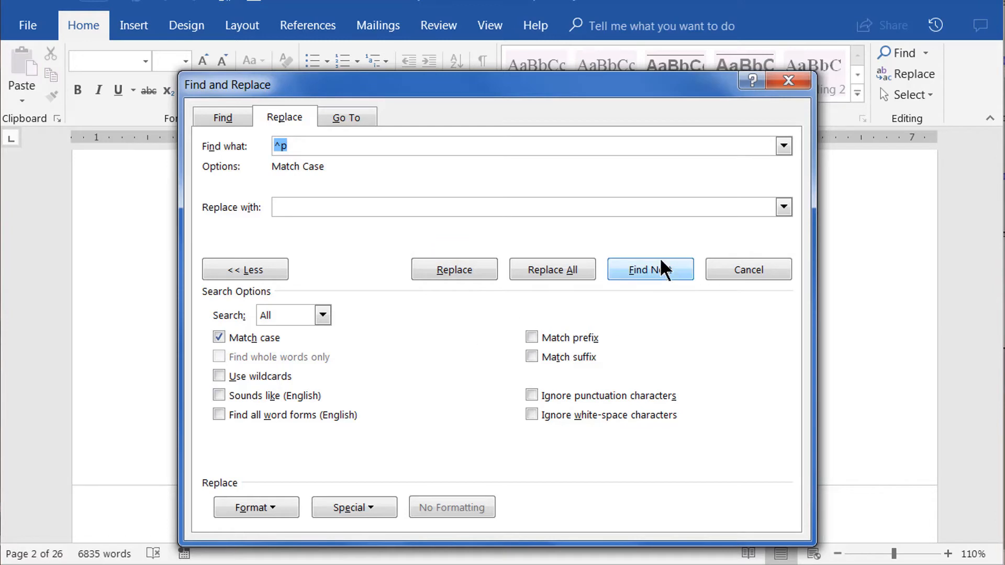
pyautogui.moveTo(678, 342)
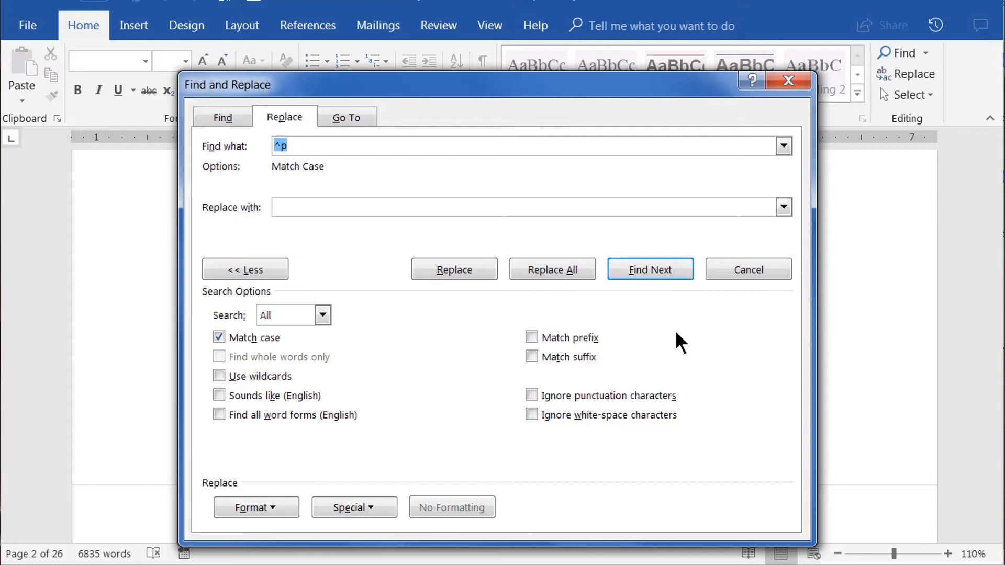
pyautogui.moveTo(788, 79)
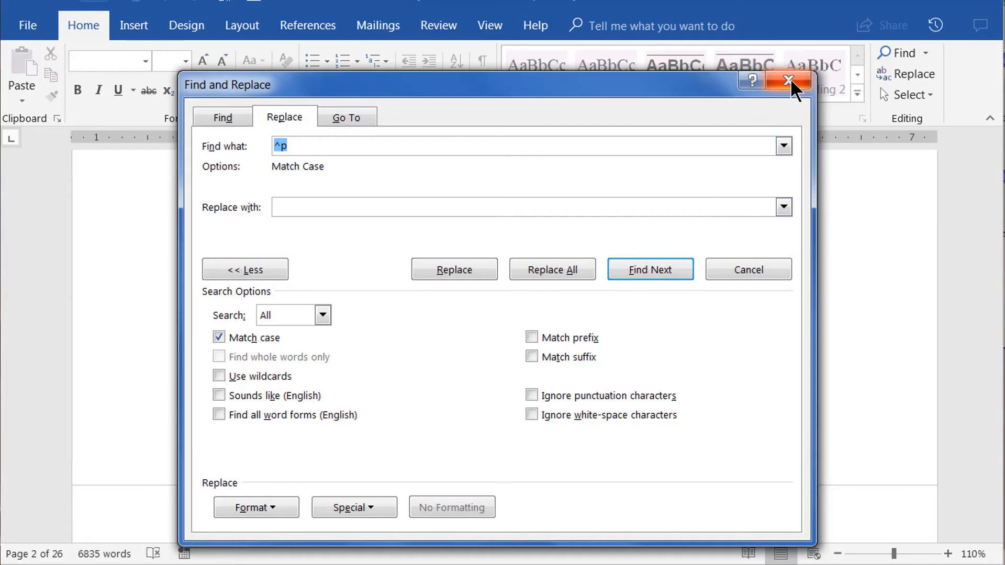
# Close the Find and Replace window, leaving the bylaws' original paragraphs intact
pyautogui.click(789, 80)
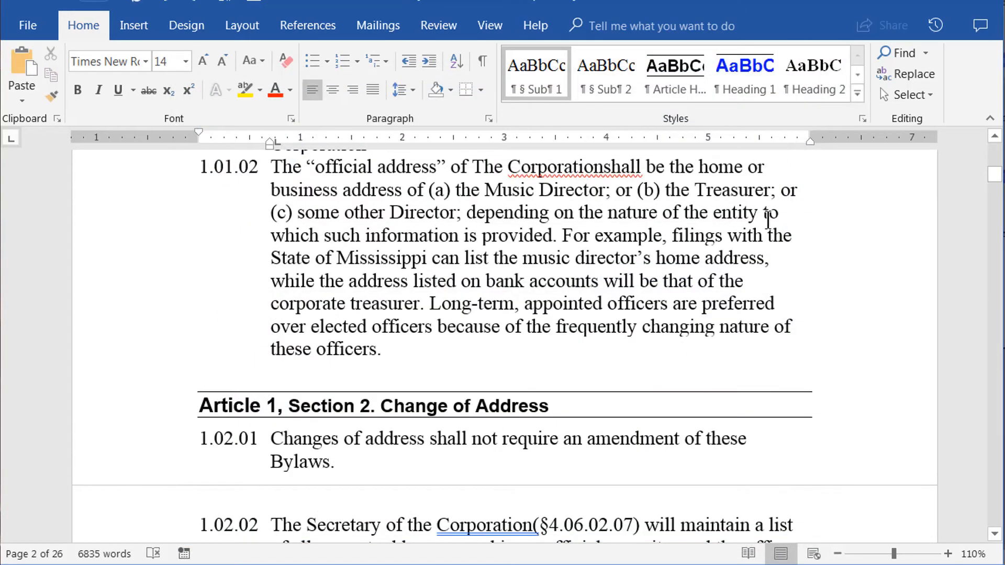
# Reopen Replace to find 'resignation' and replace it with 'Resignation'
pyautogui.click(913, 75)
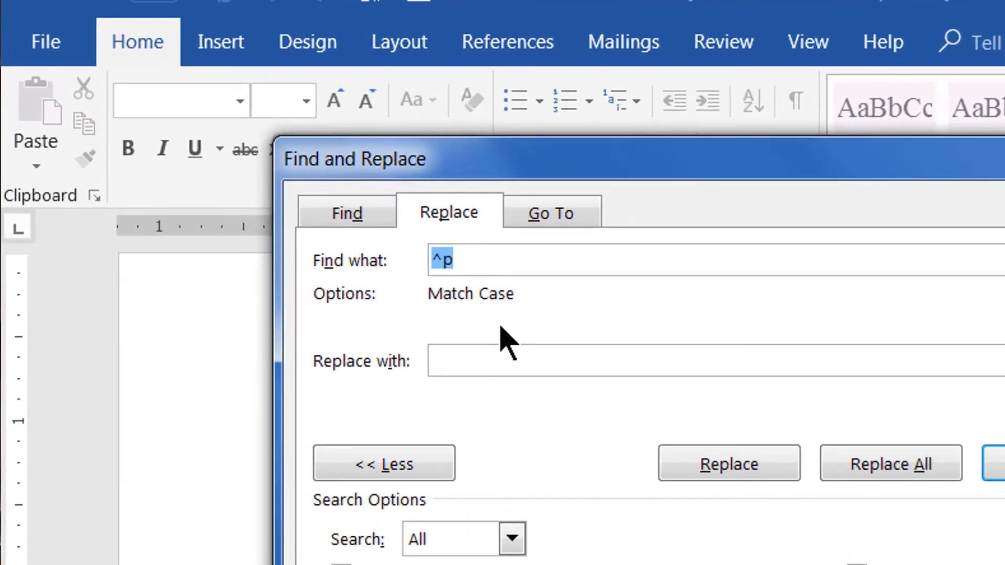
pyautogui.write('resigna')
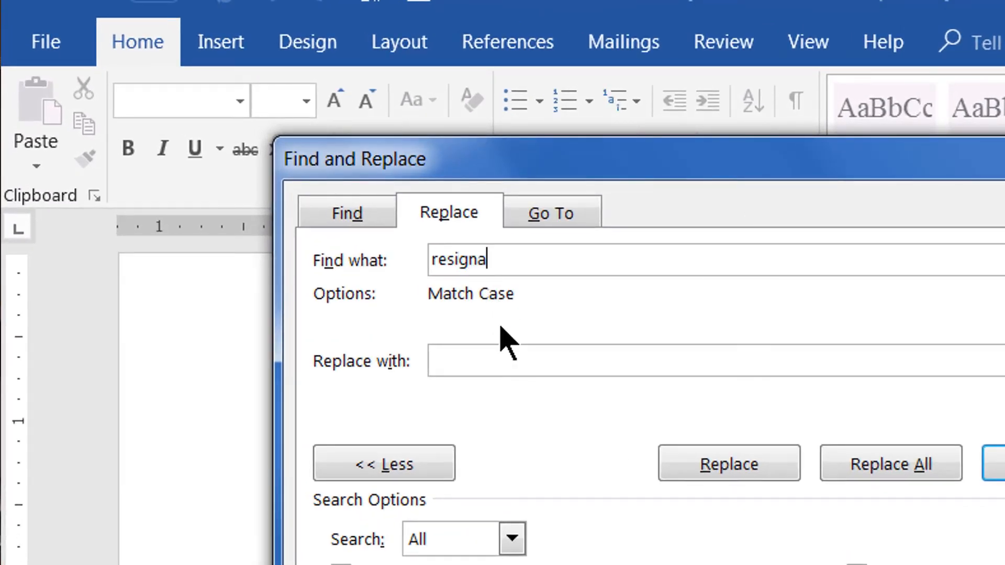
pyautogui.write('tion')
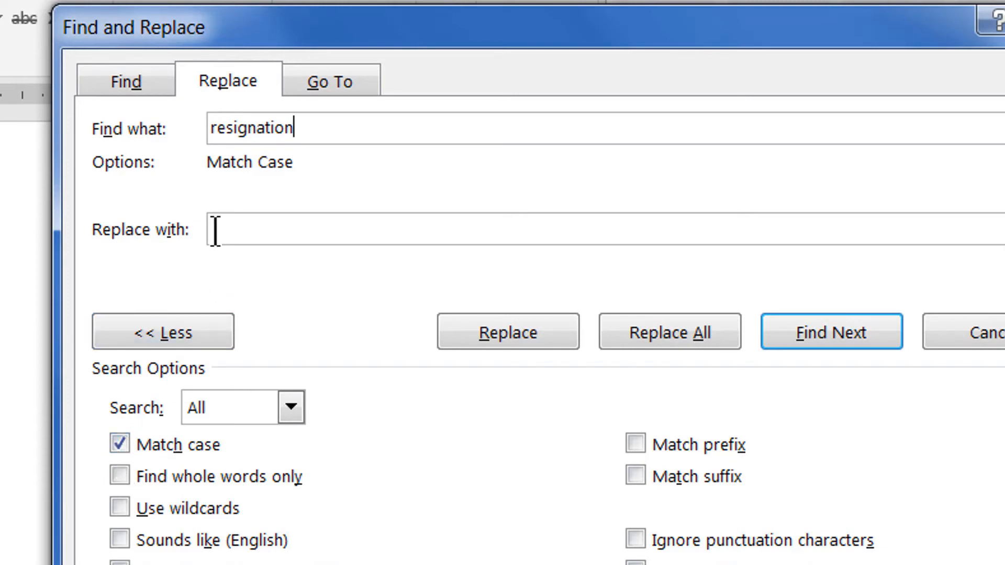
pyautogui.moveTo(294, 369)
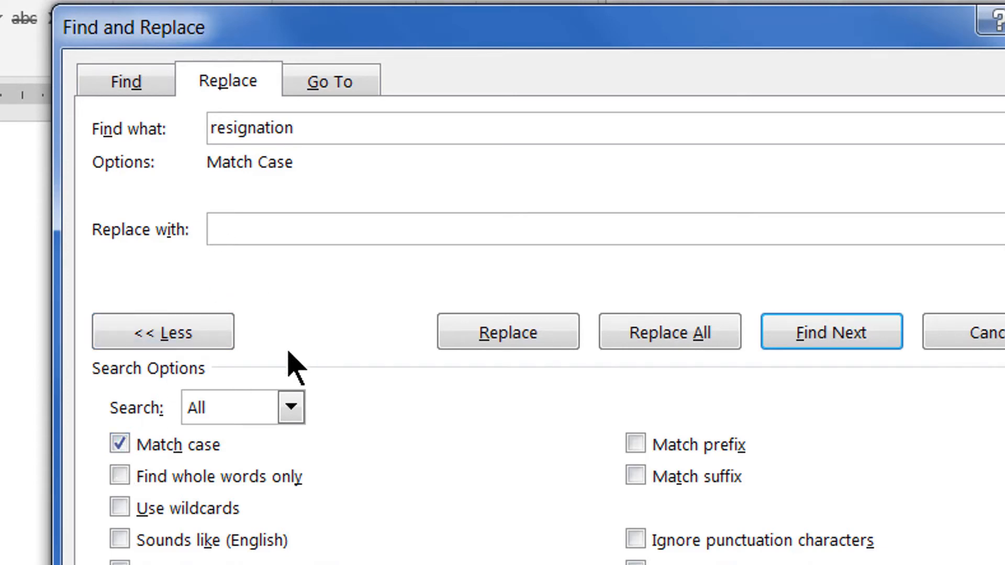
pyautogui.write('Resignation')
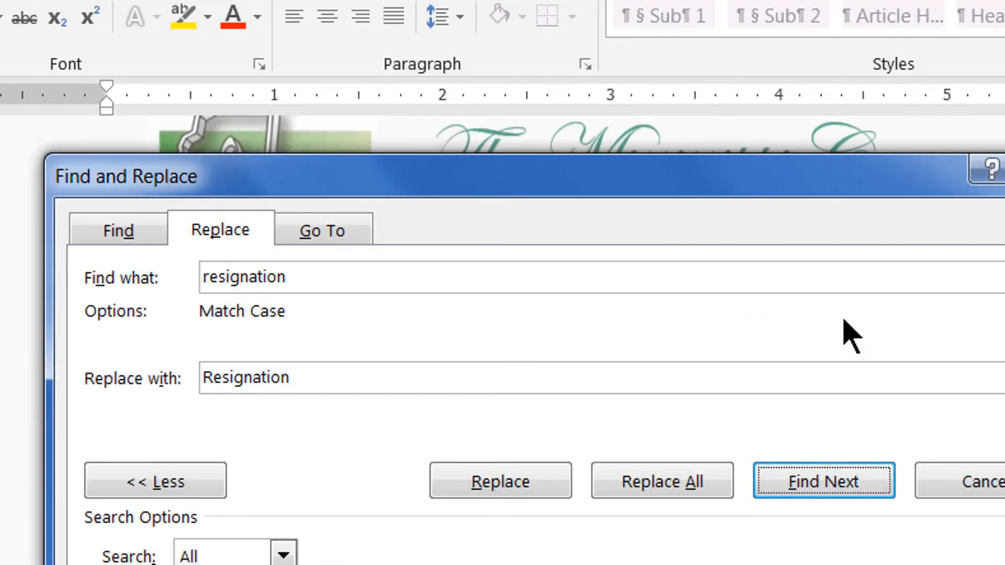
# Replace the first 'resignation' with 'Resignation', skip the second, and dismiss the finished message
pyautogui.click(822, 481)
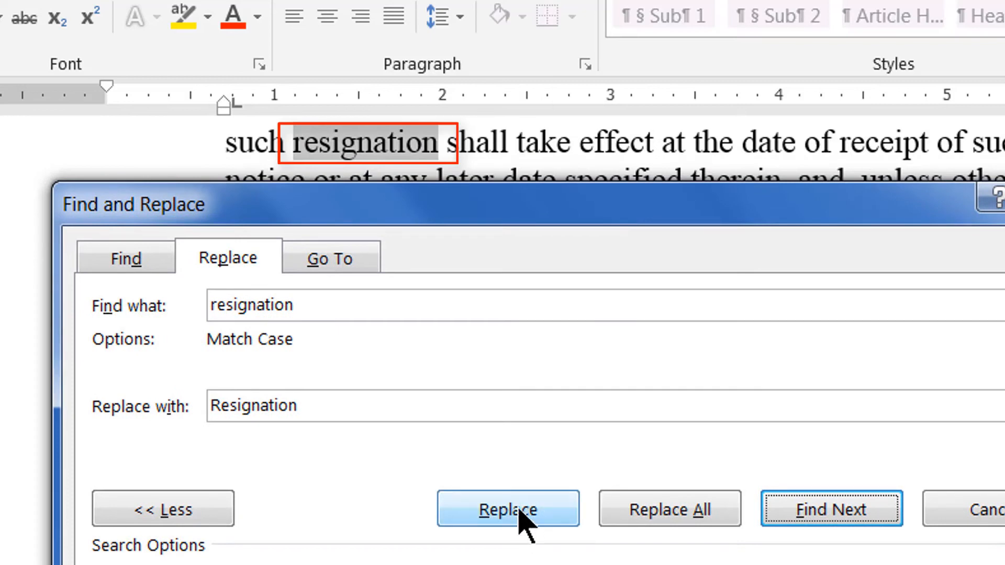
pyautogui.click(508, 509)
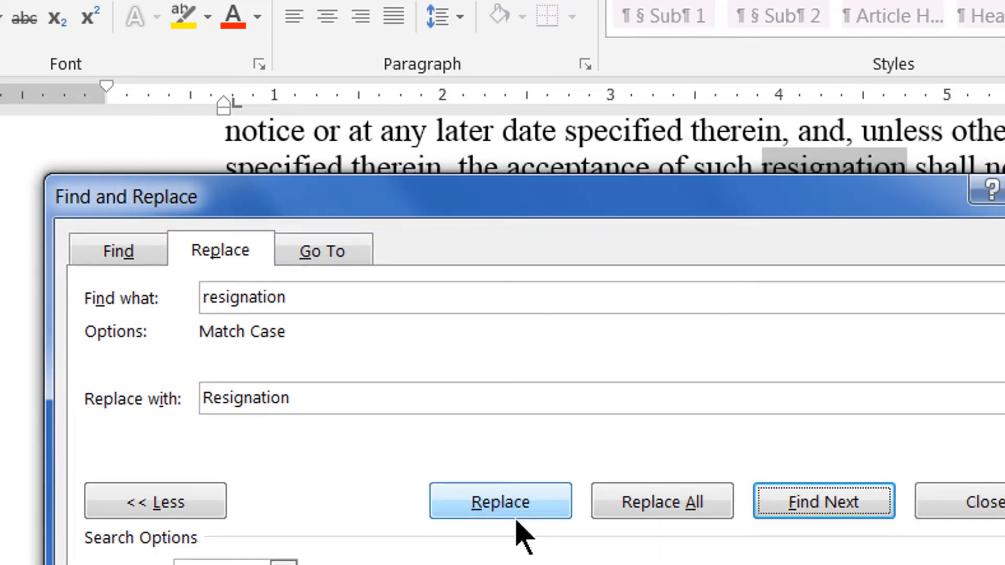
pyautogui.moveTo(462, 211)
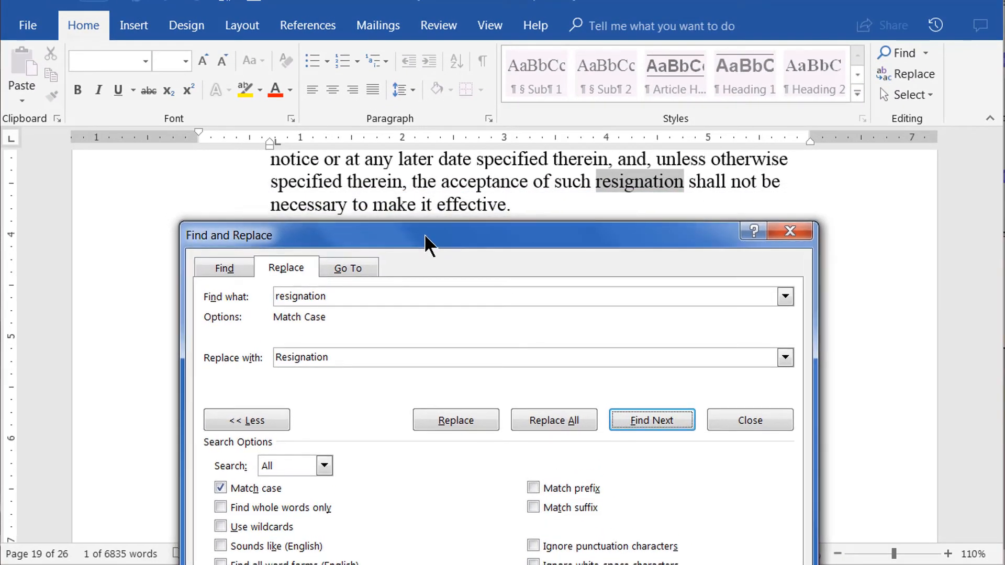
pyautogui.moveTo(437, 242)
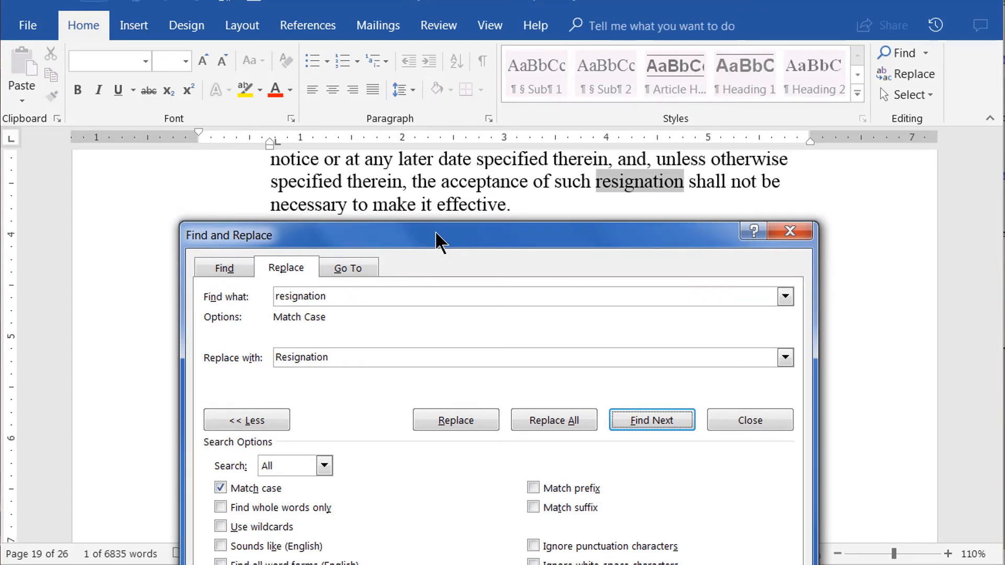
pyautogui.click(650, 419)
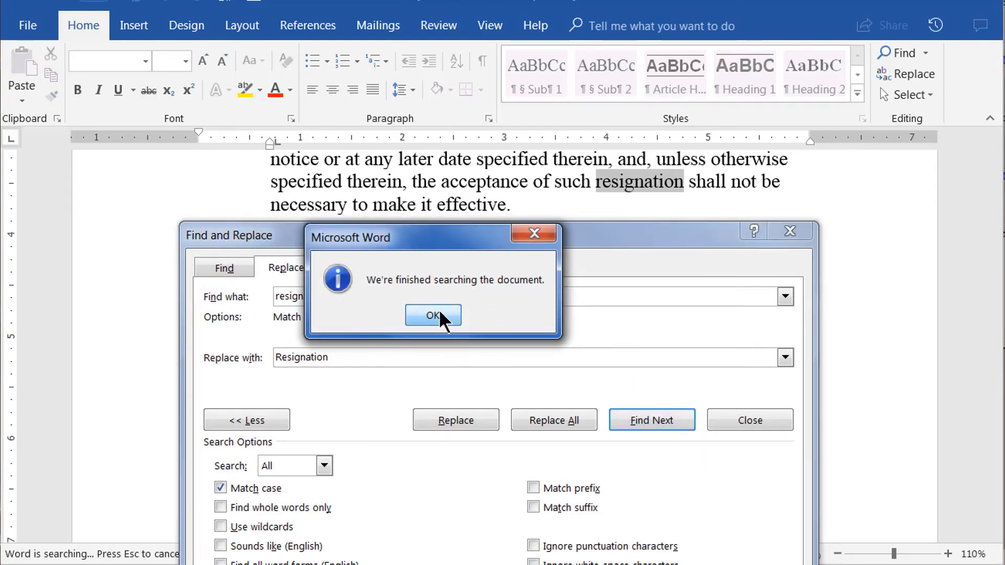
pyautogui.click(431, 315)
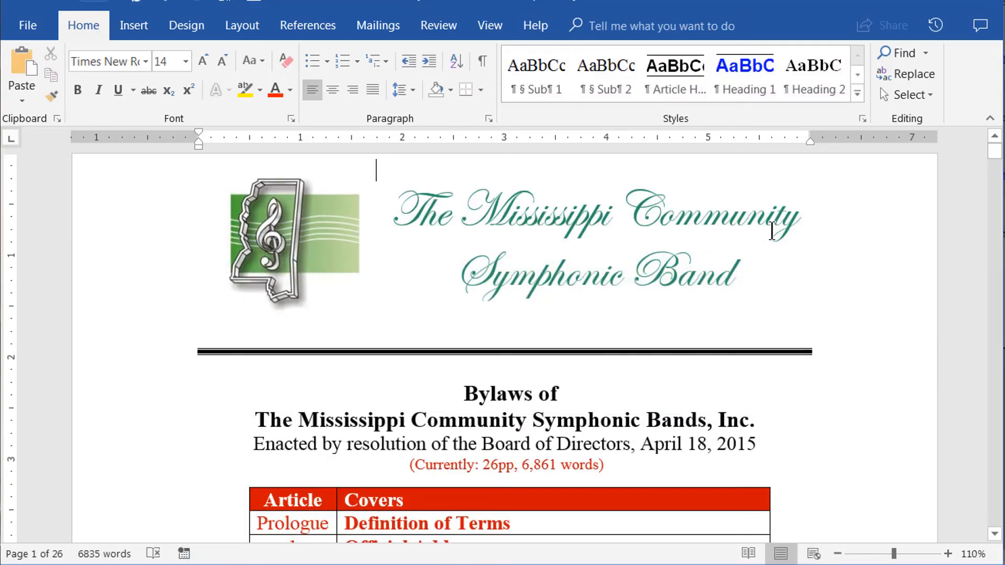